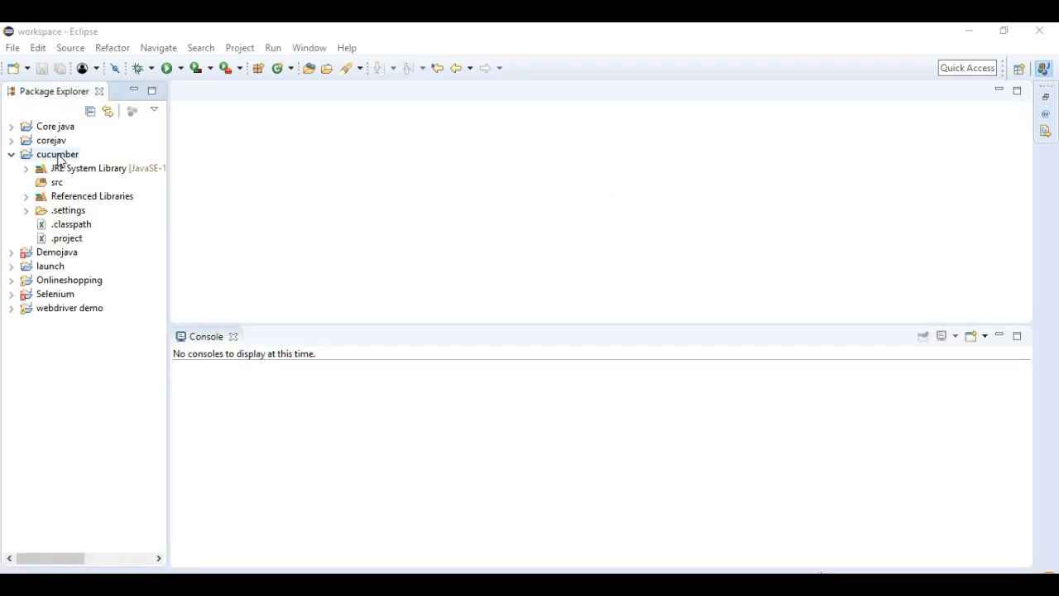
# Create a new source folder named resources in the cucumber project.
pyautogui.rightClick(58, 154)
pyautogui.write('r')
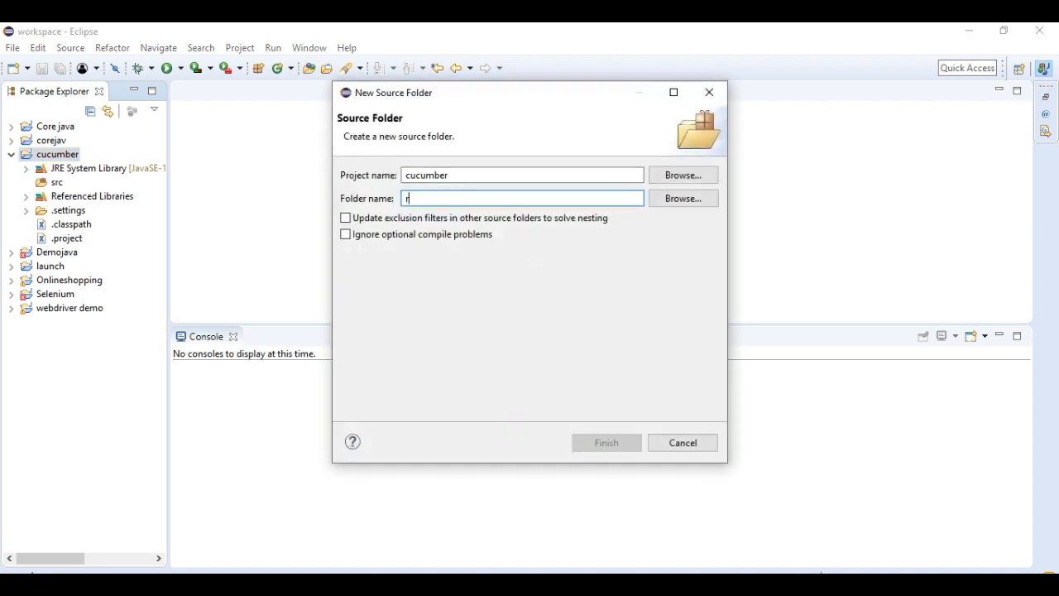
pyautogui.write('esources')
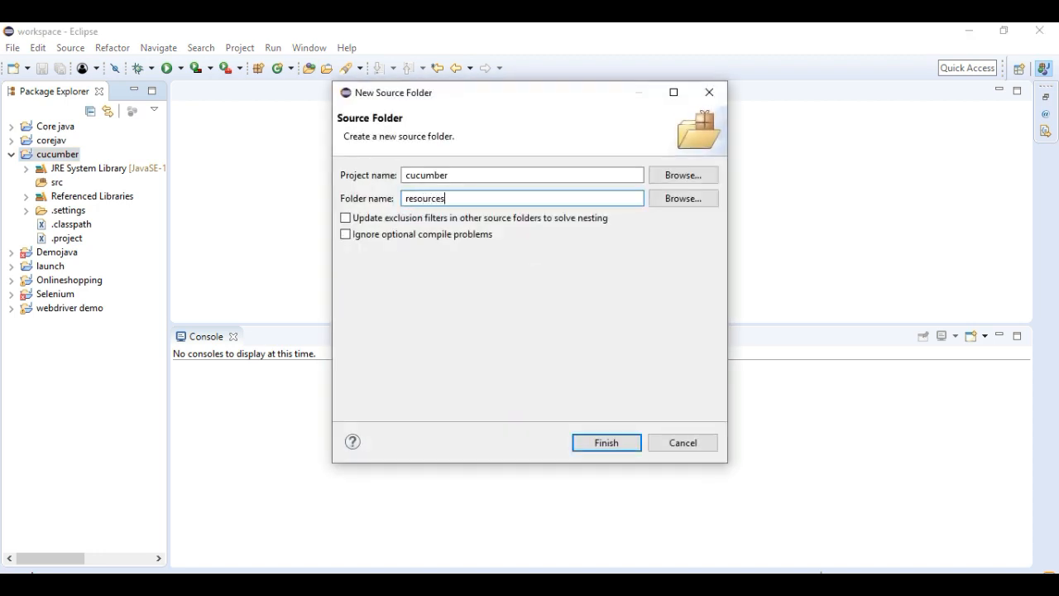
pyautogui.click(606, 442)
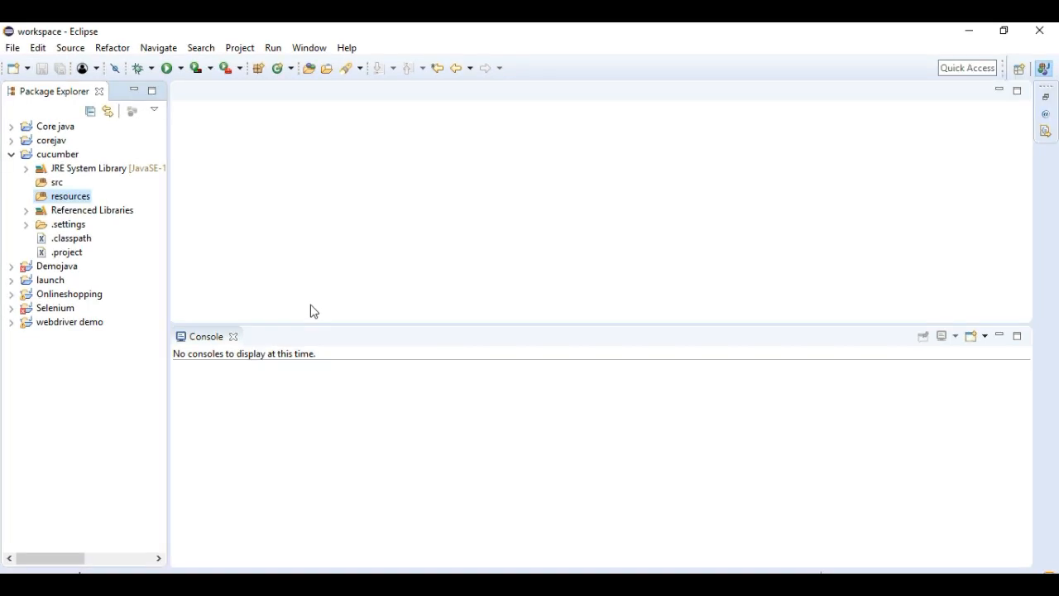
pyautogui.moveTo(235, 288)
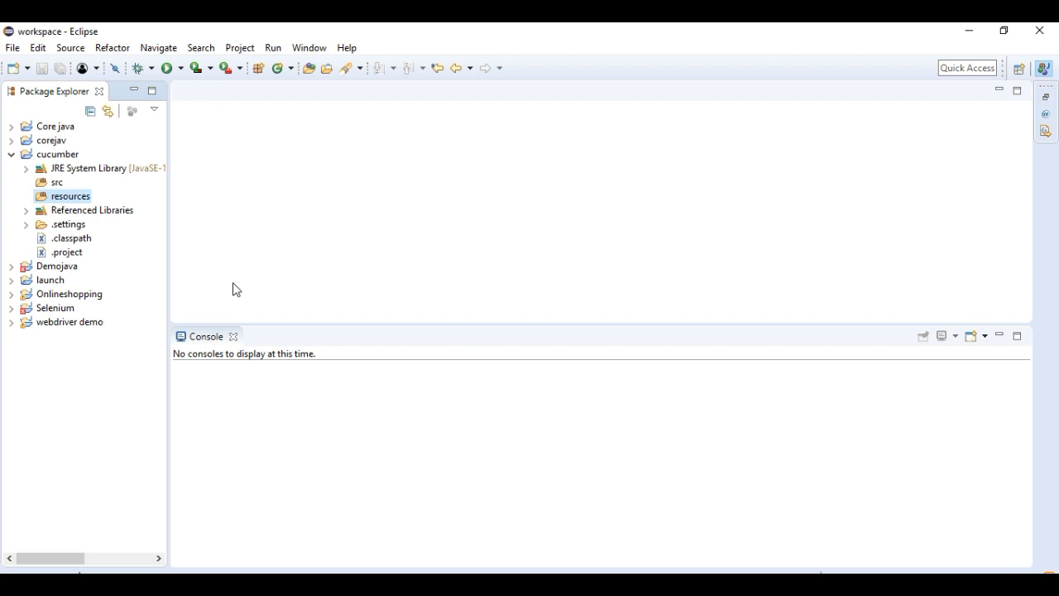
# Create a new package named features inside the resources source folder.
pyautogui.rightClick(71, 195)
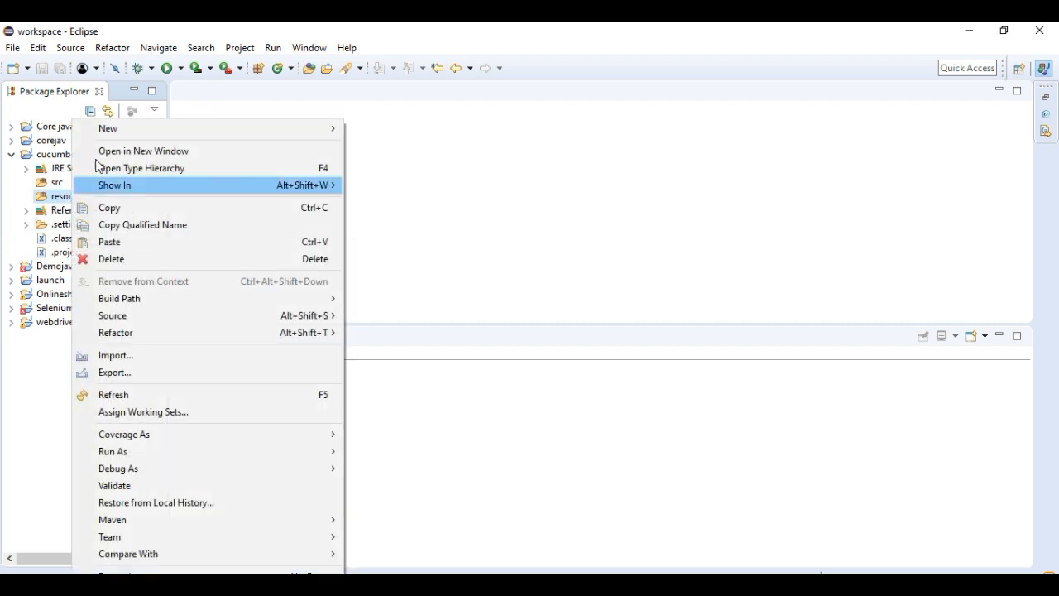
pyautogui.click(108, 129)
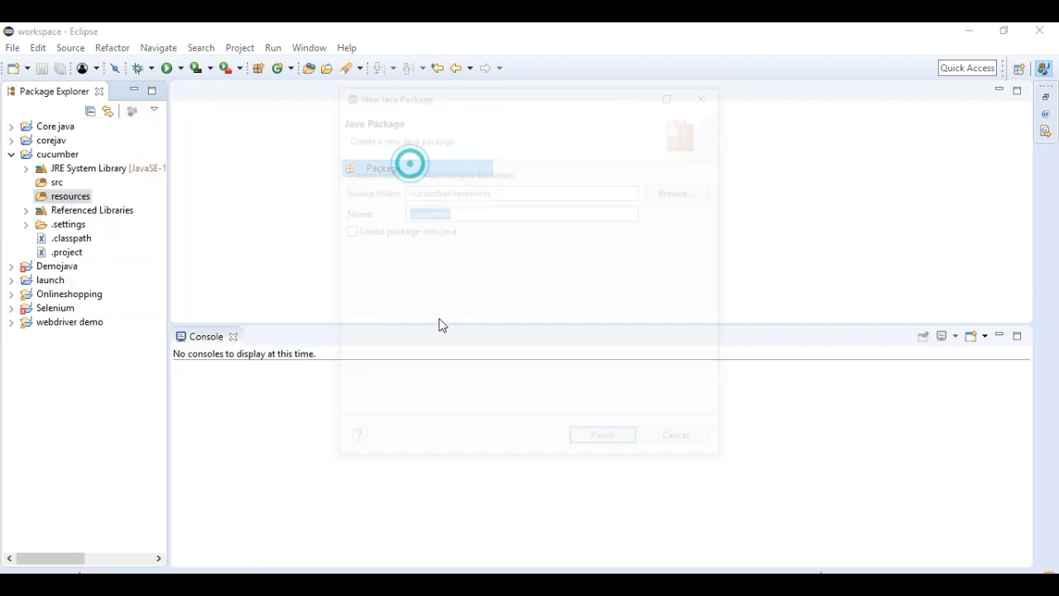
pyautogui.write('feat')
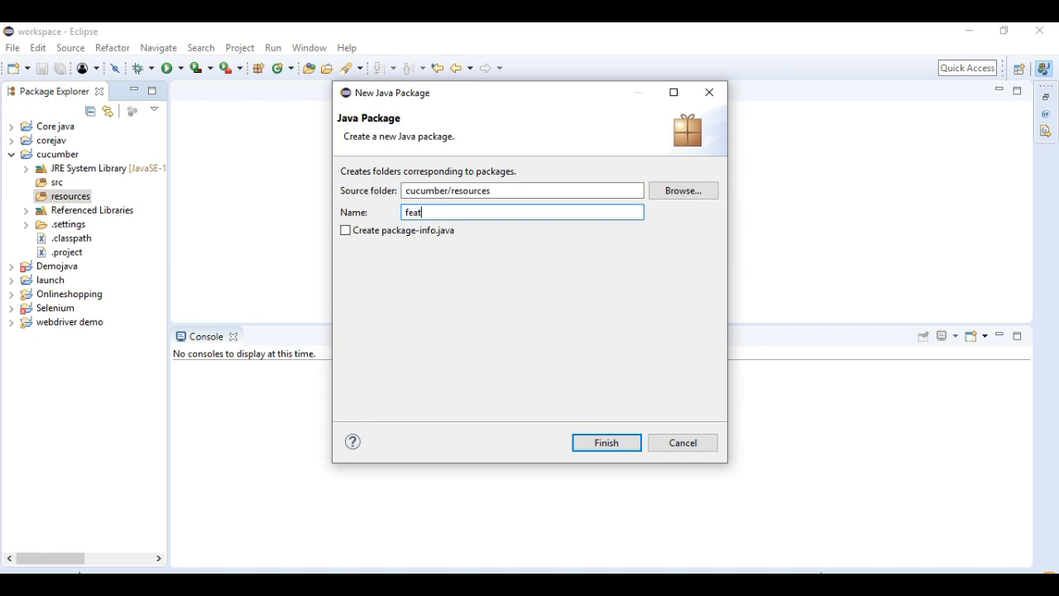
pyautogui.write('ures')
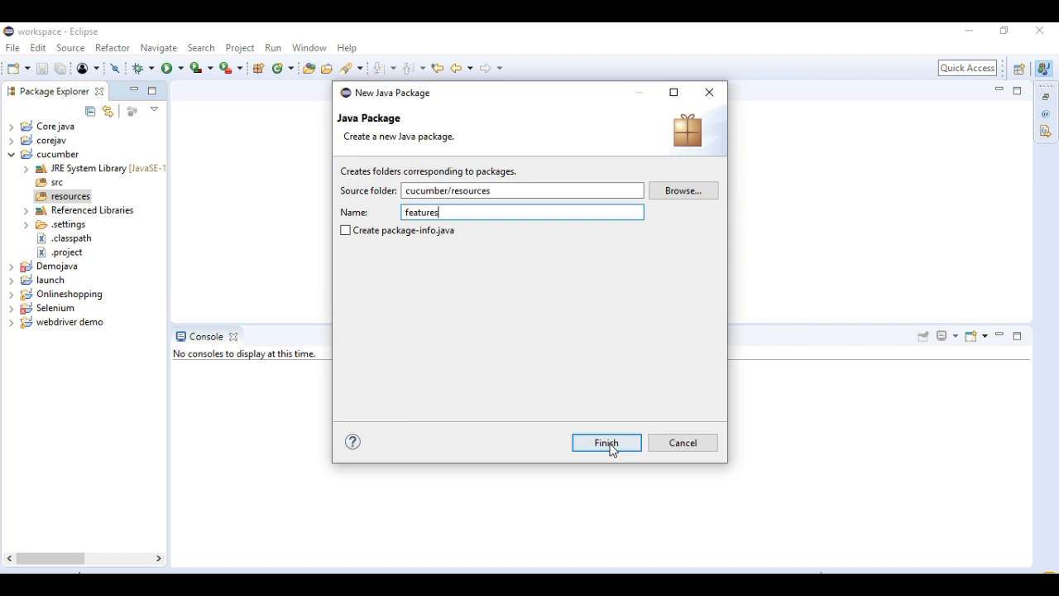
pyautogui.click(605, 442)
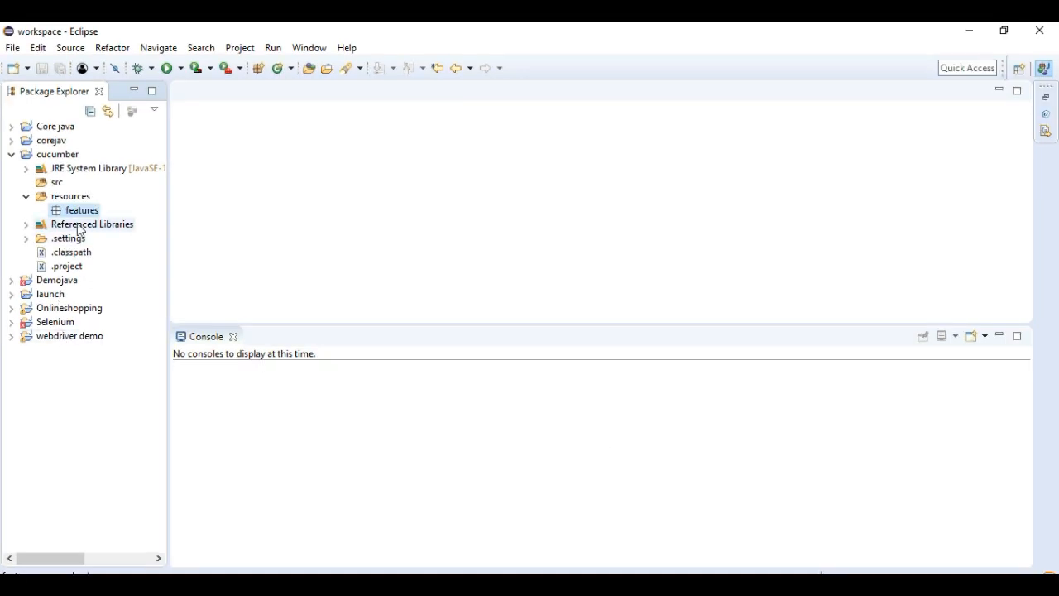
# Start the plain File wizard from General for the features package.
pyautogui.rightClick(82, 209)
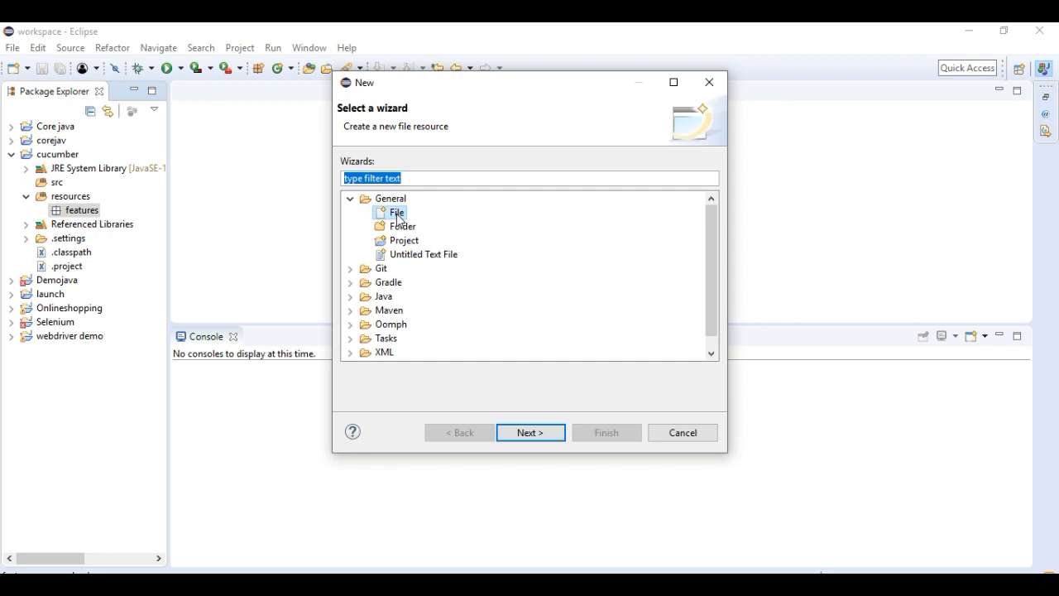
pyautogui.click(350, 199)
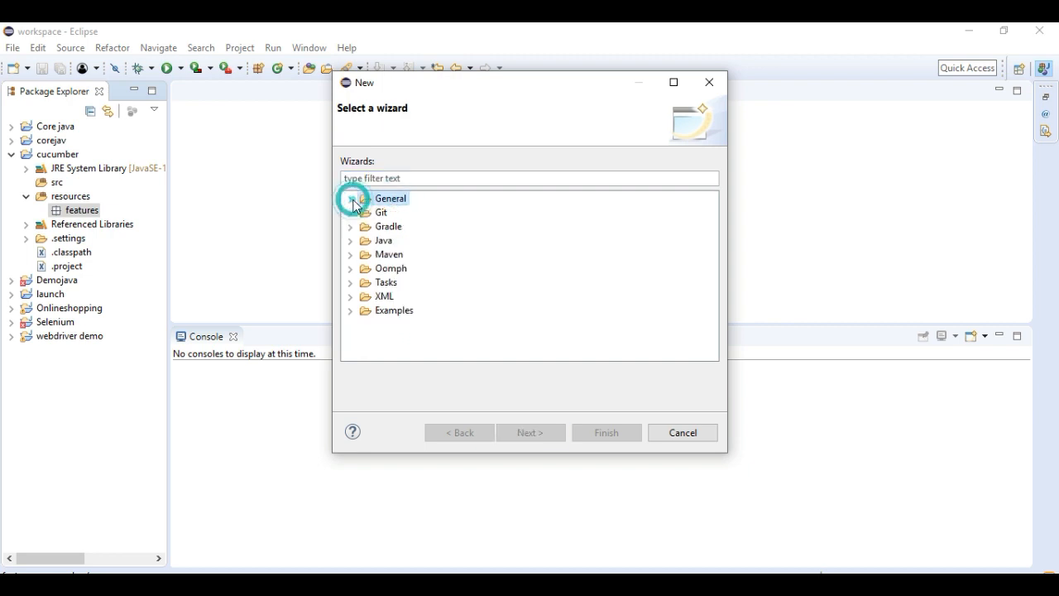
pyautogui.click(351, 198)
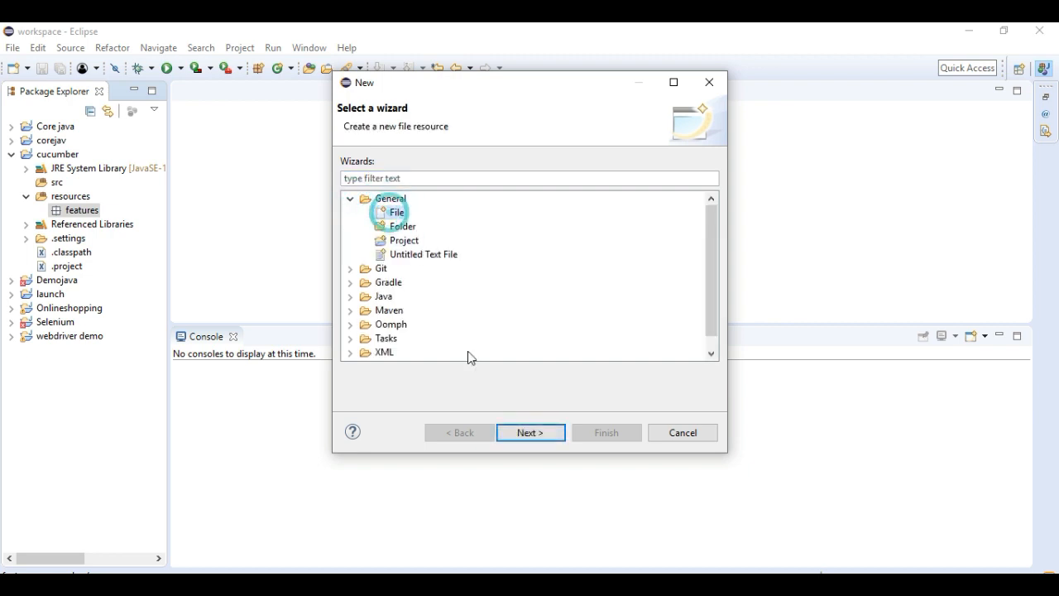
pyautogui.click(529, 432)
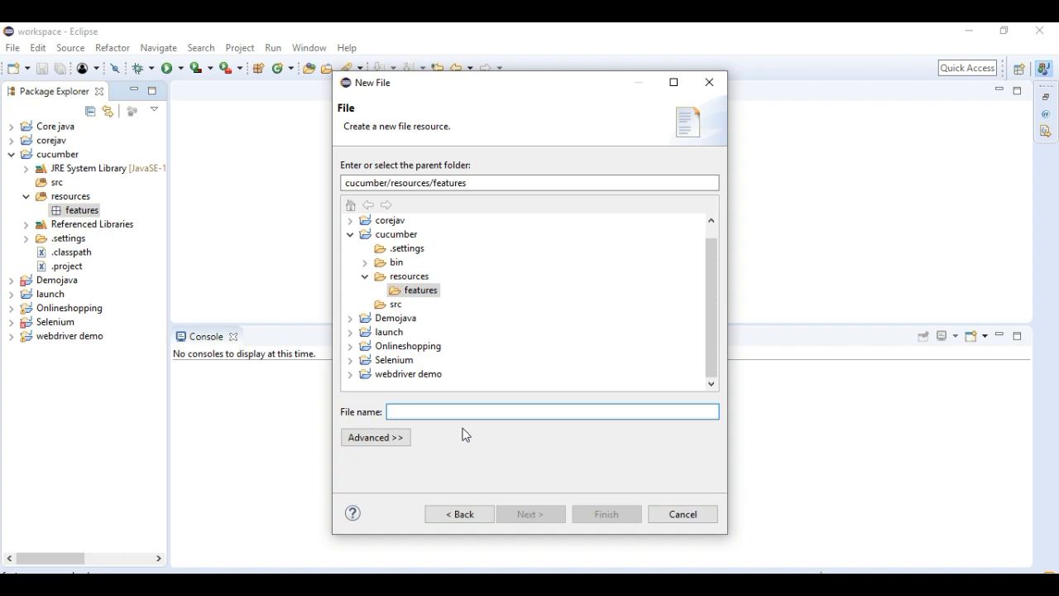
# Name the new file LoginFunctionality.feature and finish creating it.
pyautogui.write('Fe')
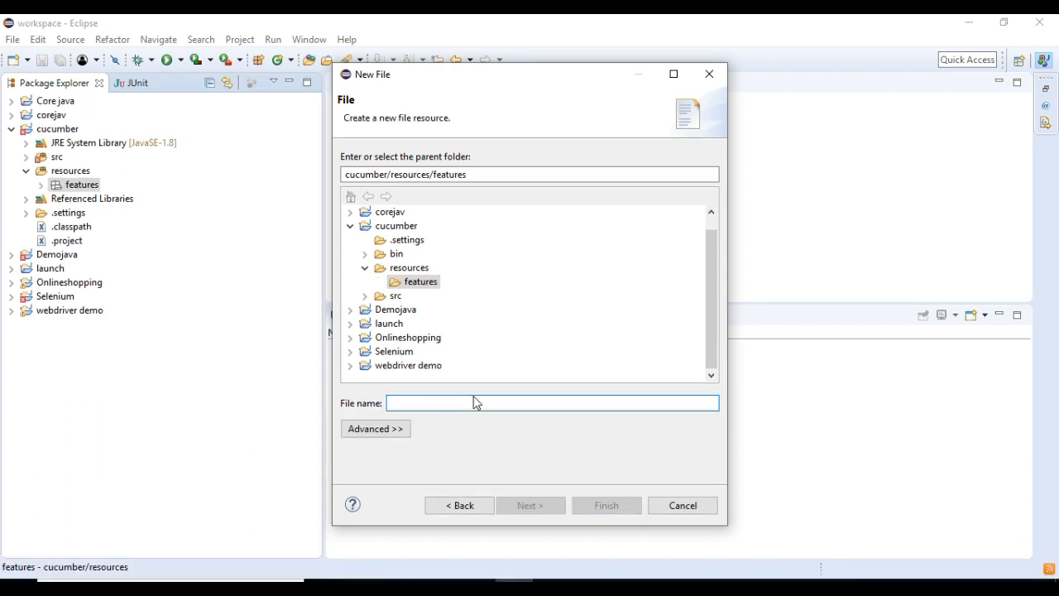
pyautogui.write('LoginF')
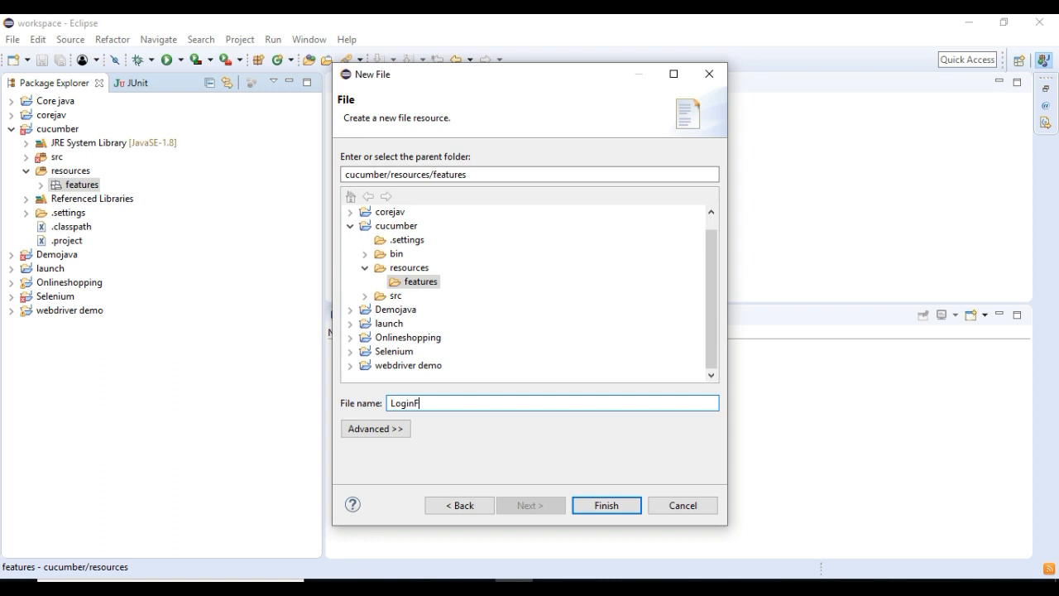
pyautogui.write('uncti')
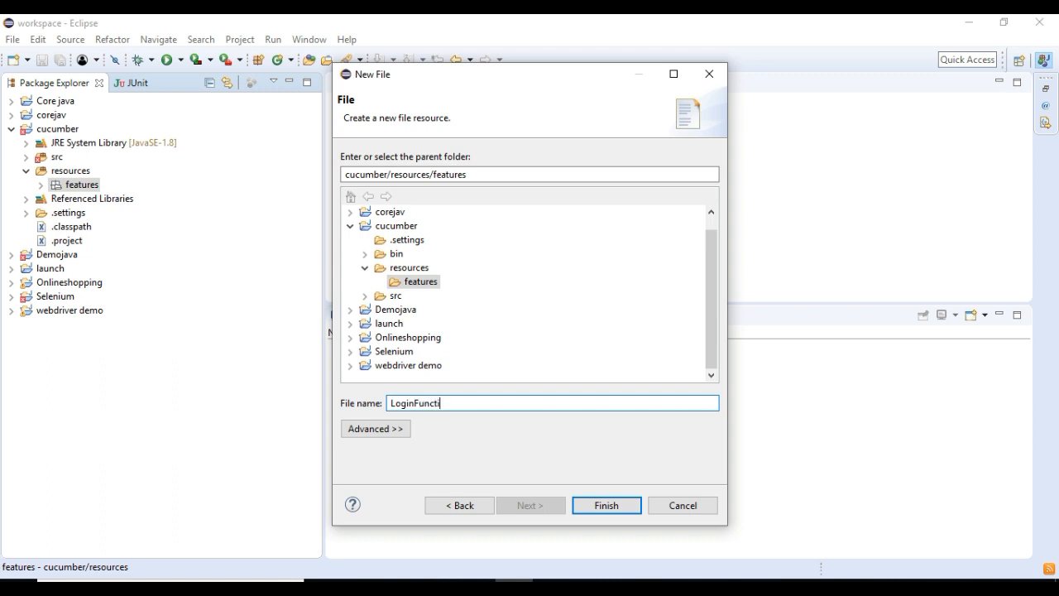
pyautogui.write('onality')
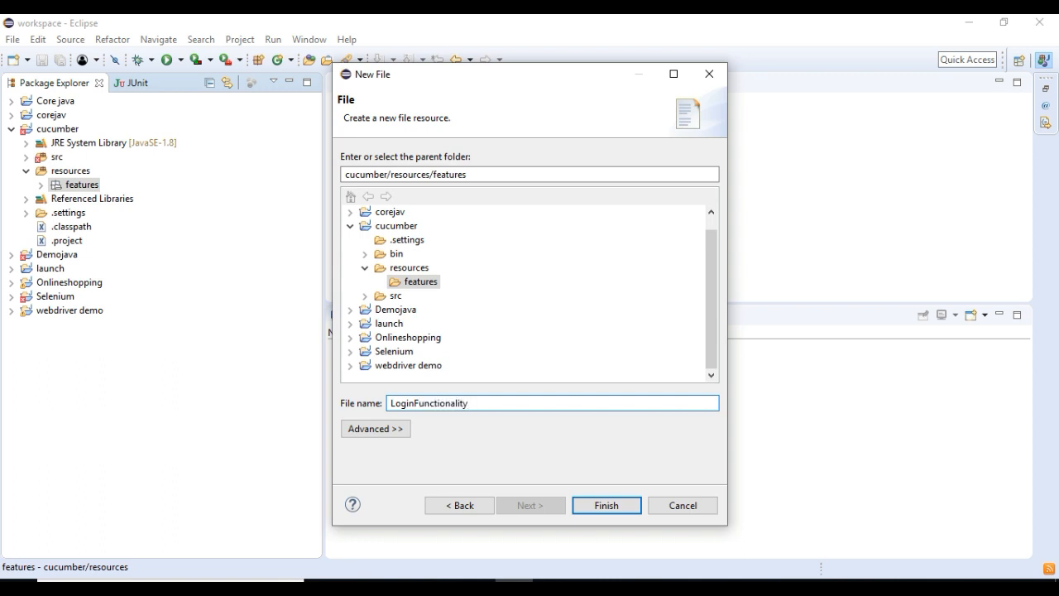
pyautogui.write('.featu')
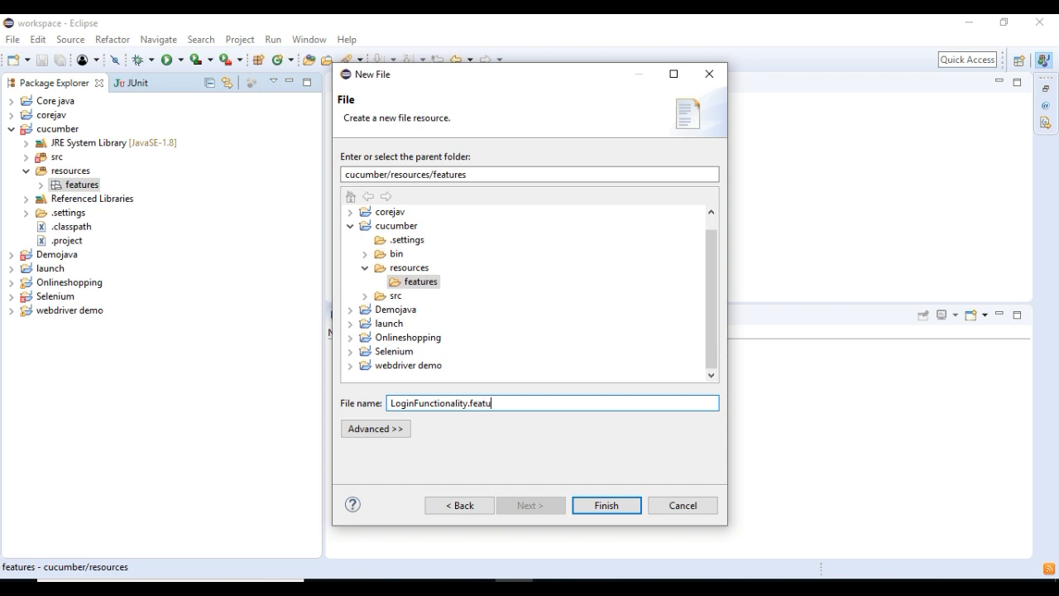
pyautogui.write('re')
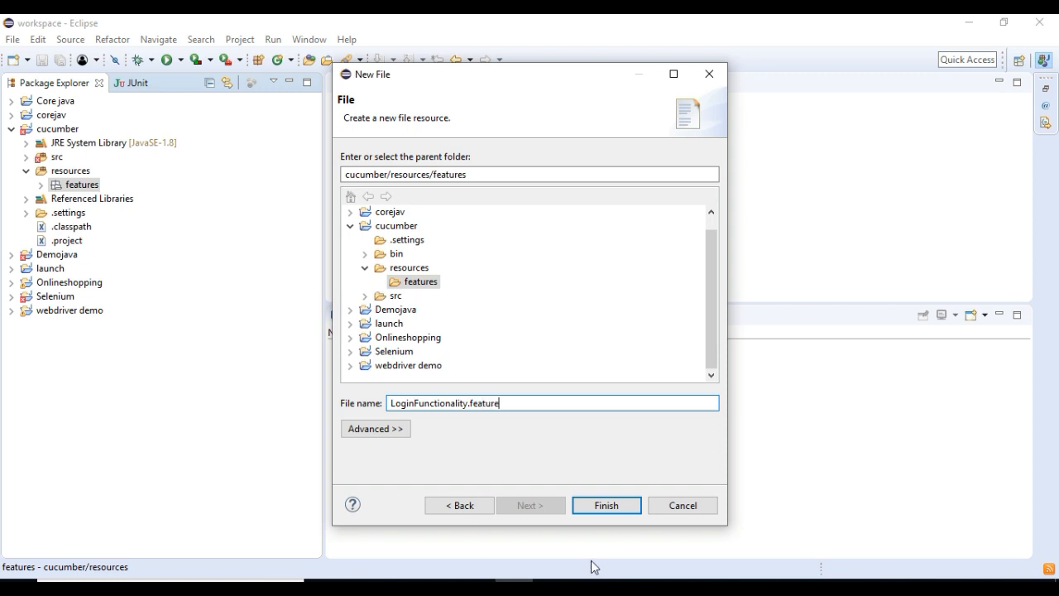
pyautogui.click(605, 505)
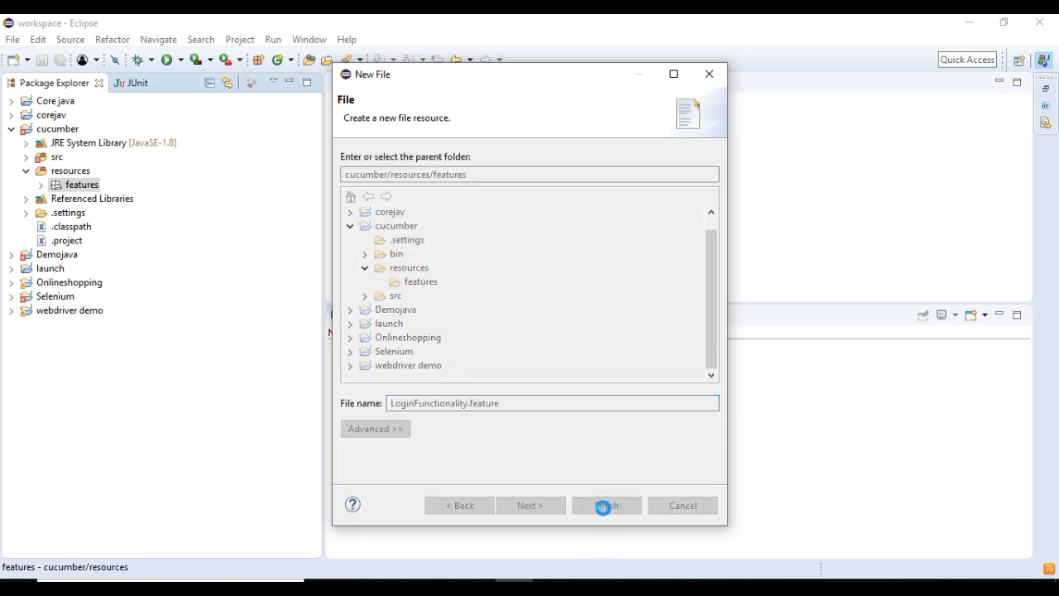
pyautogui.click(605, 505)
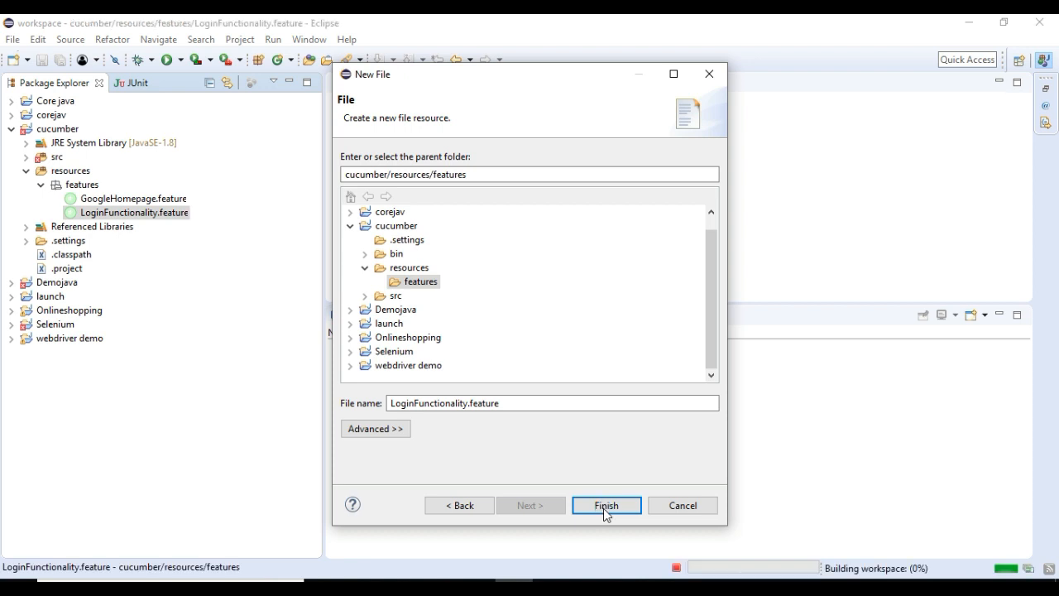
pyautogui.click(606, 504)
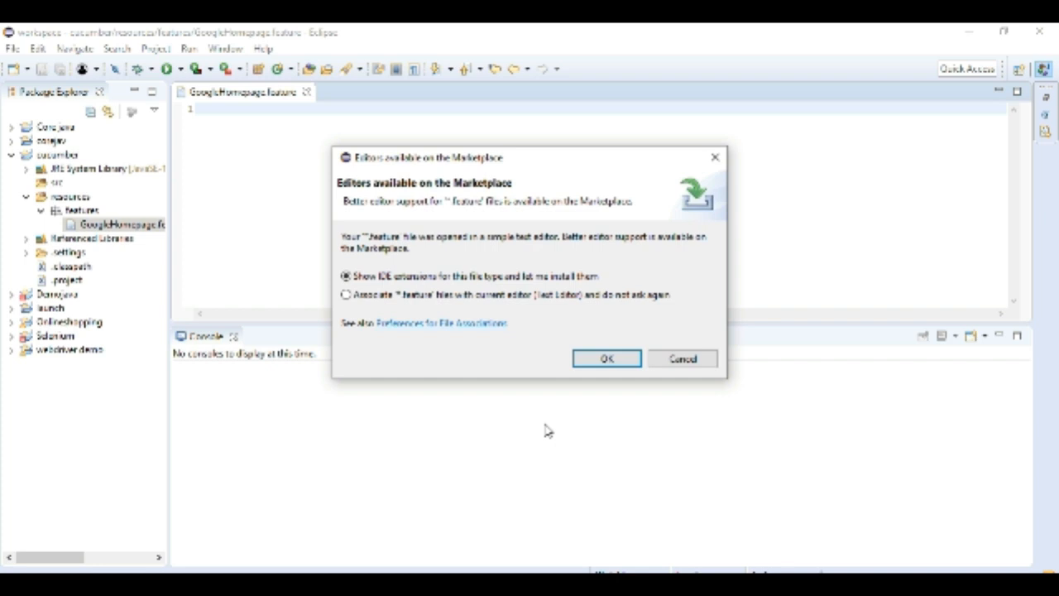
# Install the Natural 0.7.6 Cucumber Editor from the Marketplace, accepting its license.
pyautogui.click(606, 358)
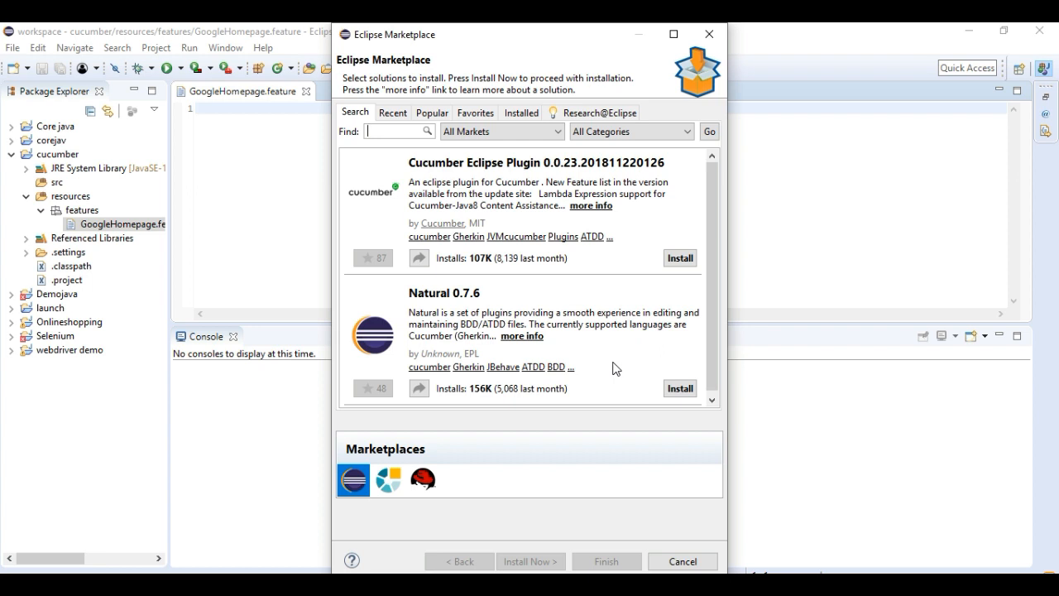
pyautogui.click(679, 387)
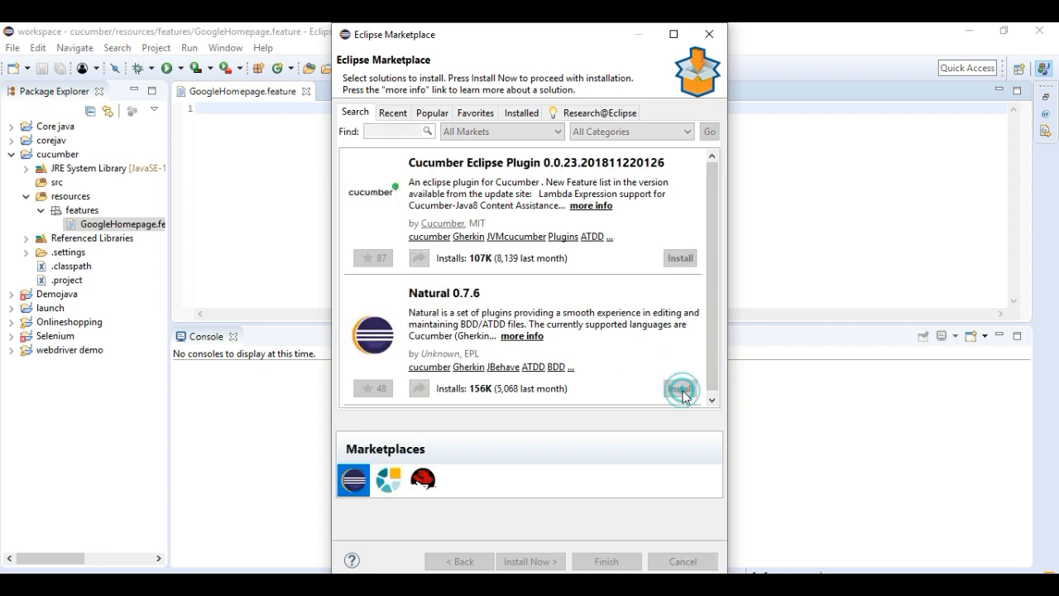
pyautogui.click(680, 388)
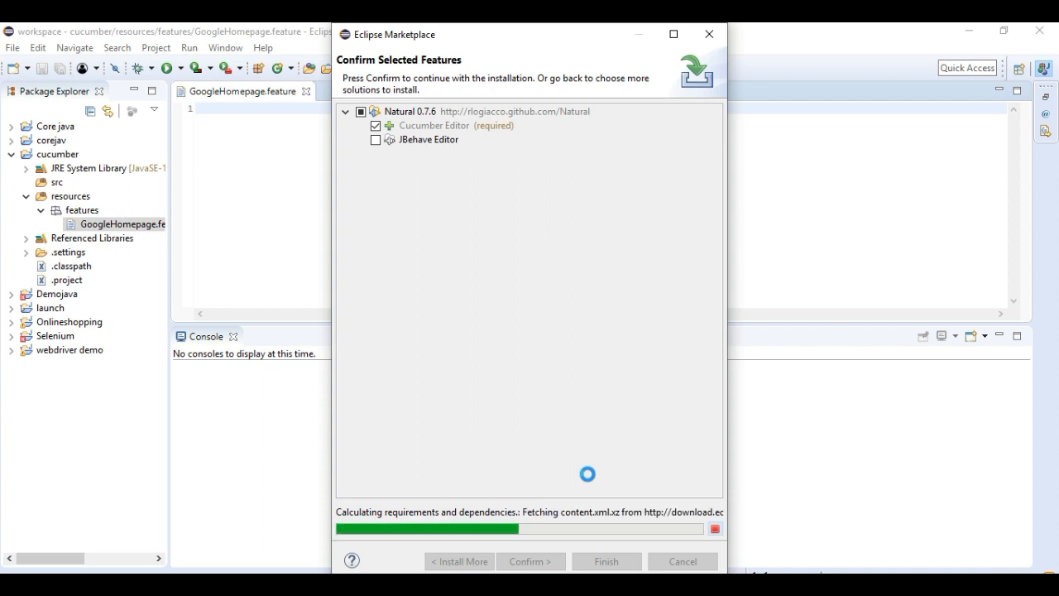
pyautogui.click(530, 561)
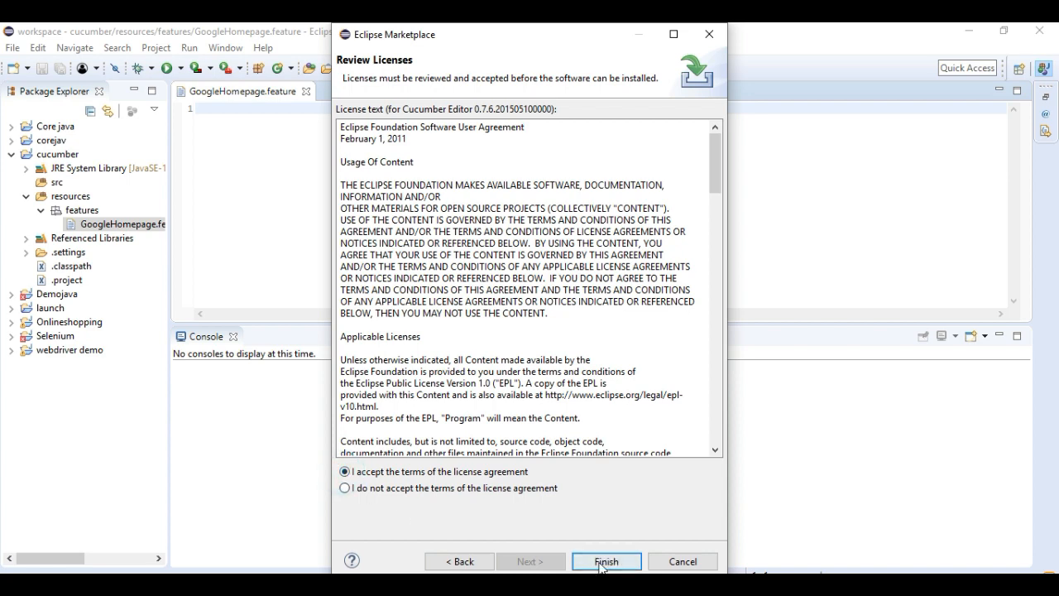
pyautogui.click(606, 561)
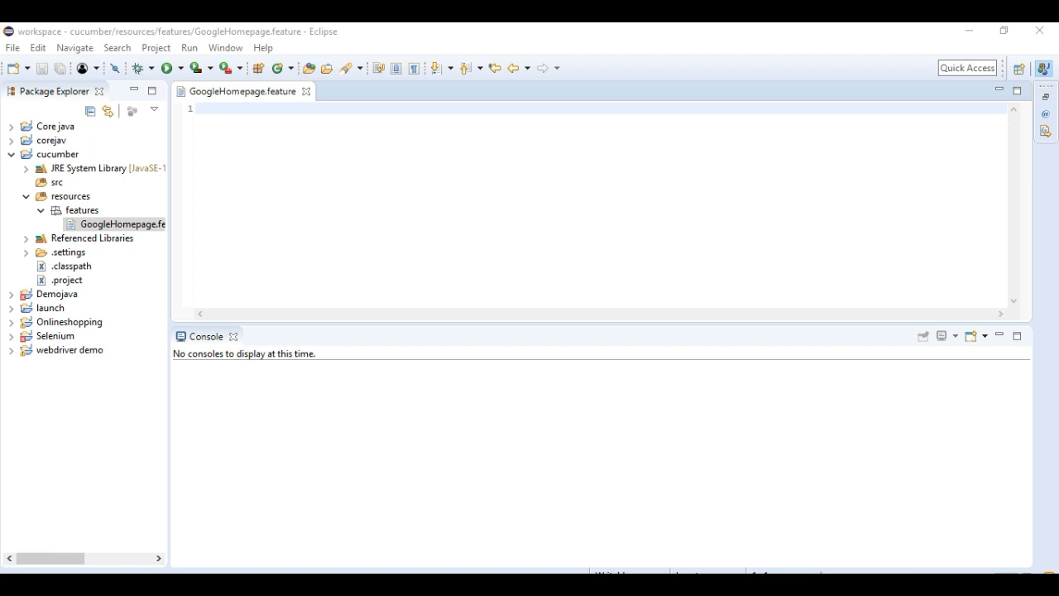
pyautogui.moveTo(933, 568)
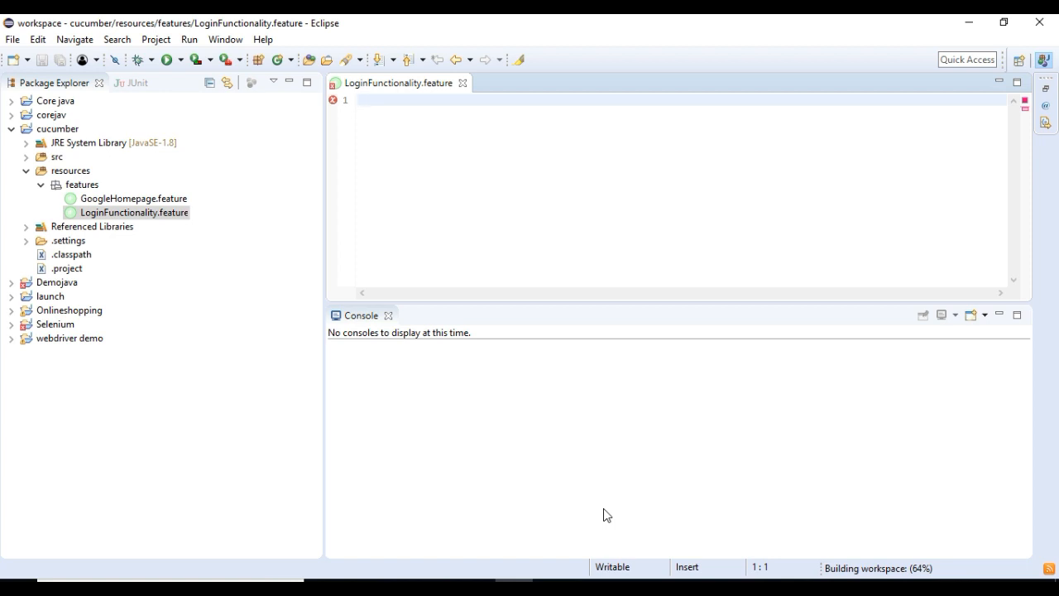
# Replace the misspelled first word with 'Feature:' without a stray space before the colon.
pyautogui.write('F')
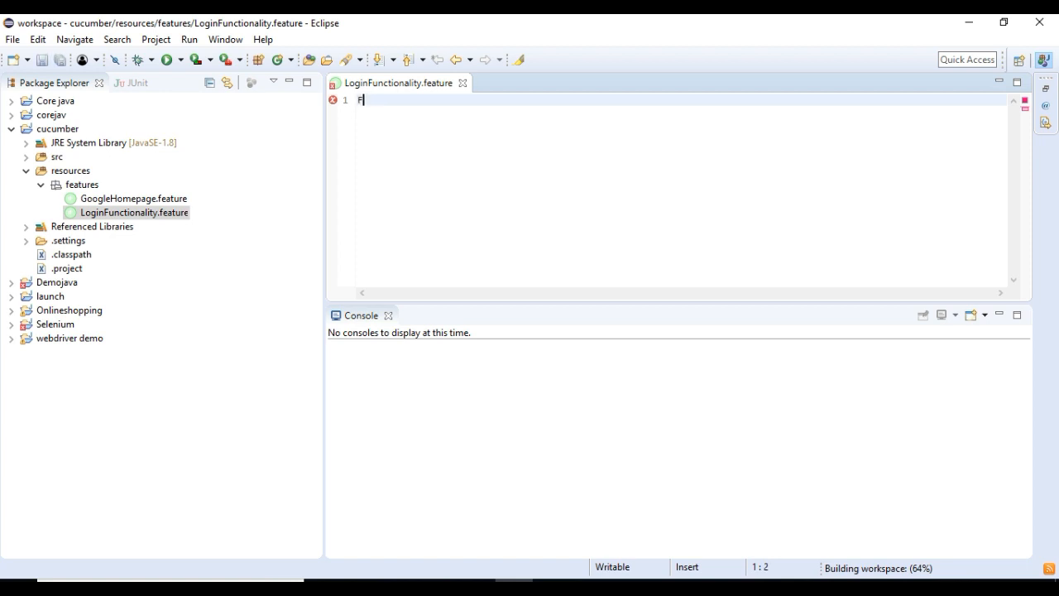
pyautogui.write('esture')
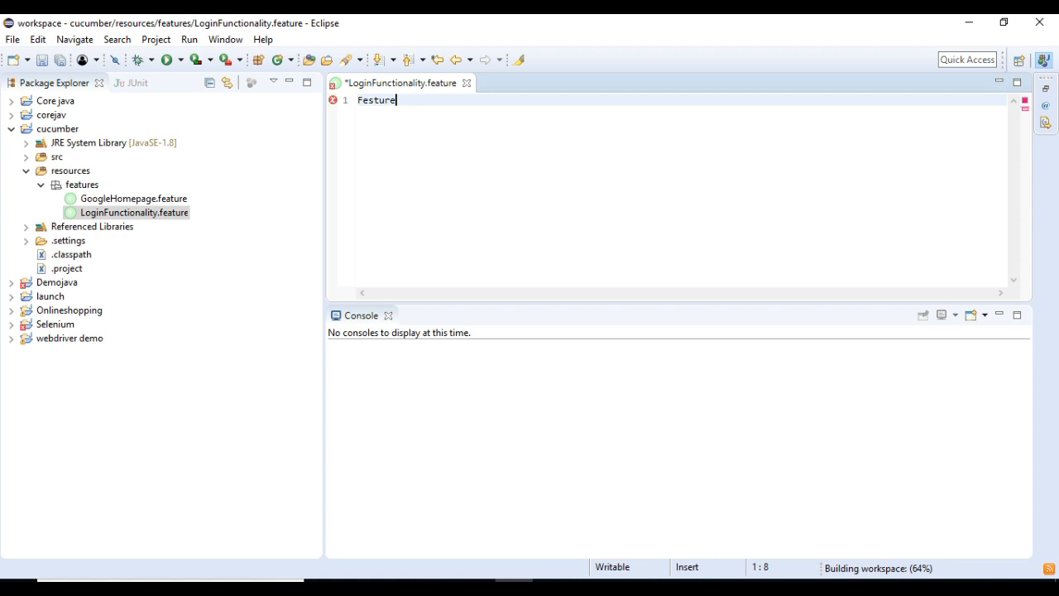
pyautogui.press('ctrl+a')
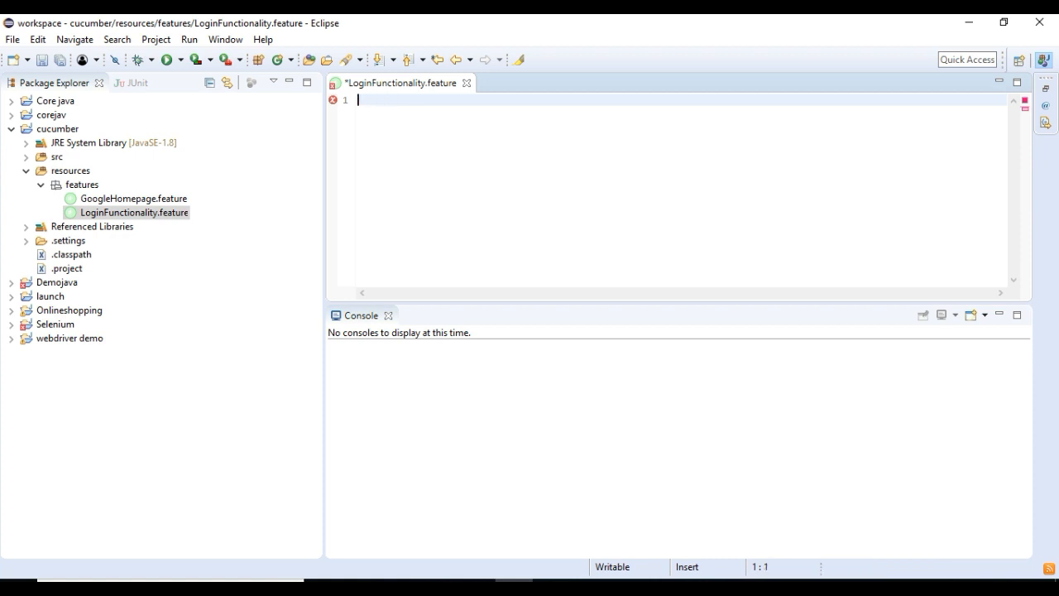
pyautogui.write('Fes')
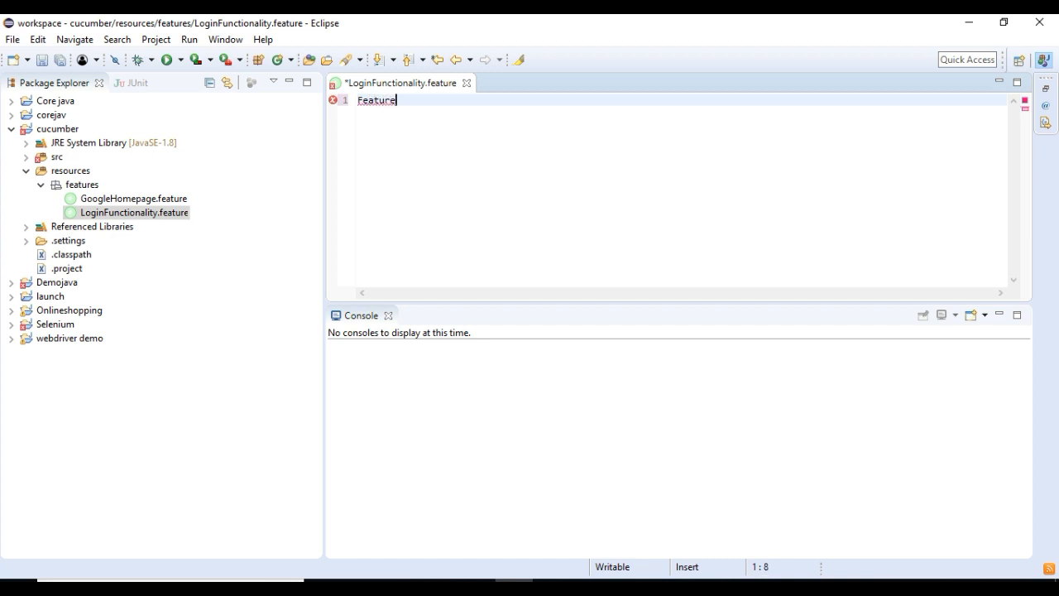
pyautogui.write(':')
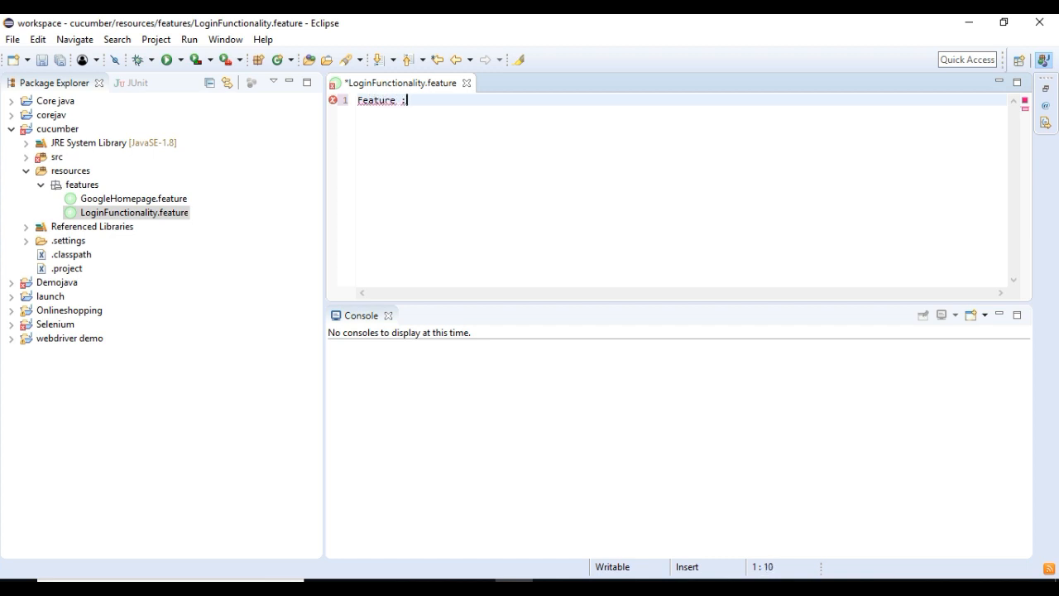
pyautogui.press('BackSpace')
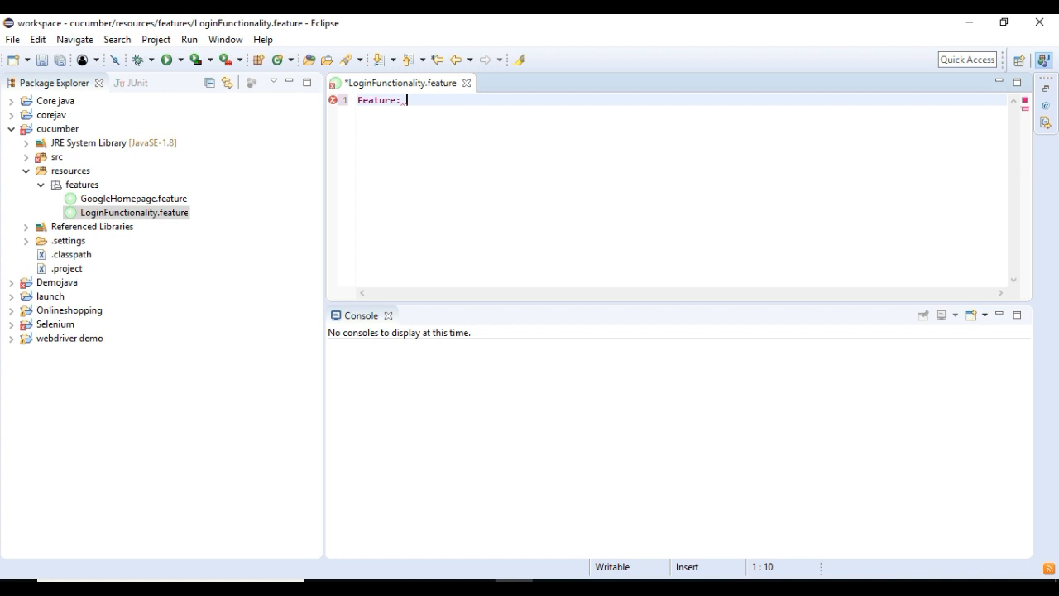
# Complete the header line as 'Feature: Login Functionality'.
pyautogui.write('Log')
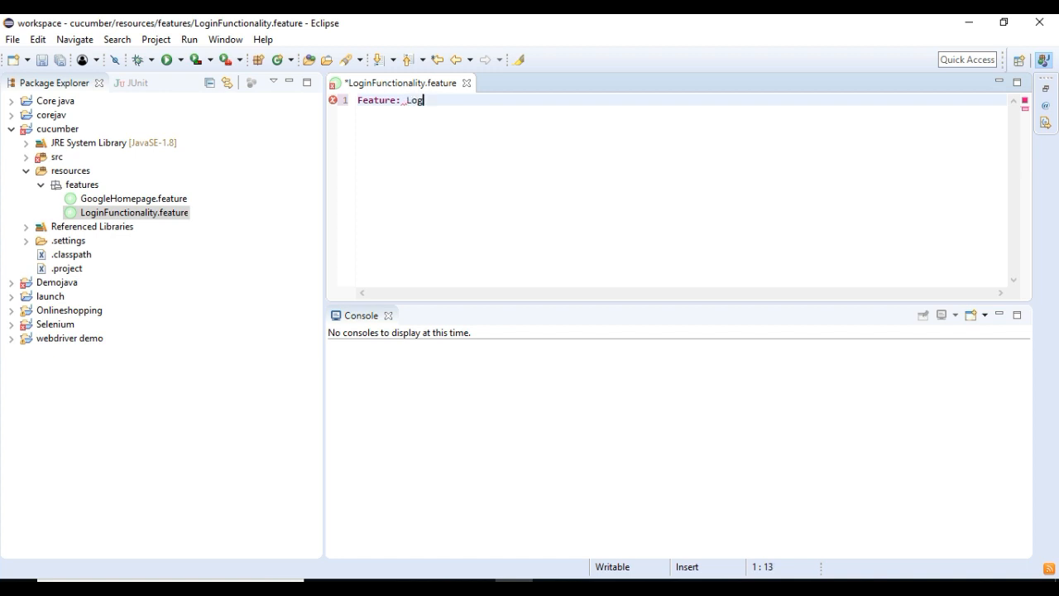
pyautogui.write('in_Fun')
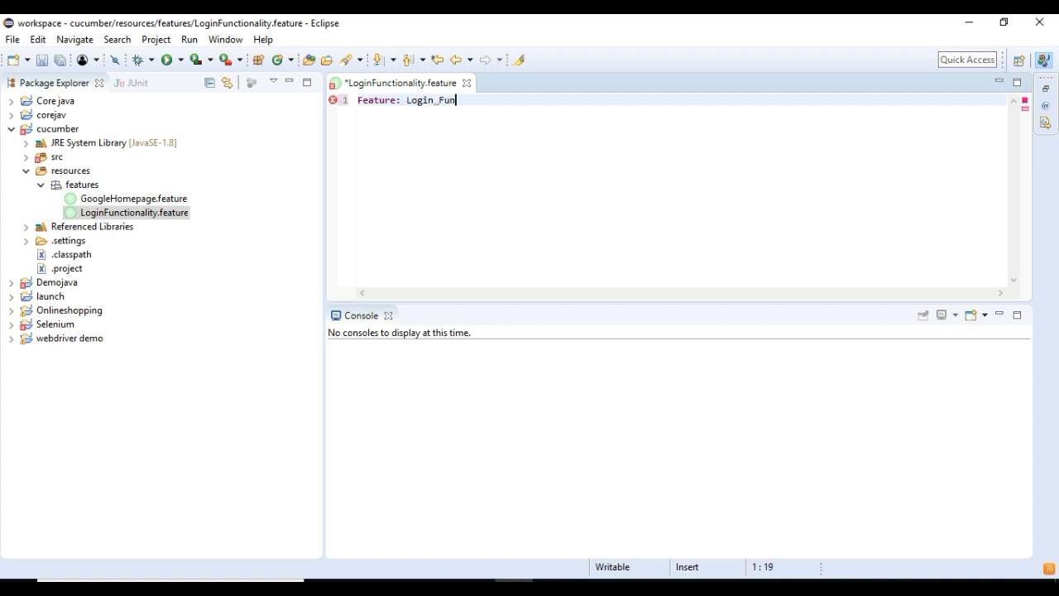
pyautogui.write('ctionality')
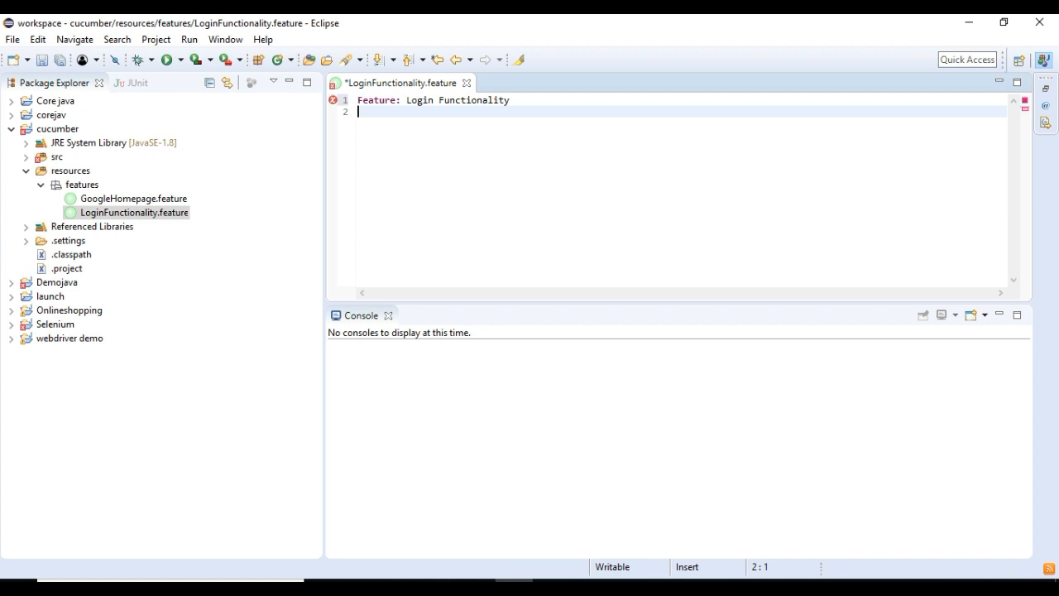
# Write line 2: 'Scenario: Successful Login with valid username and password'.
pyautogui.write('Scen')
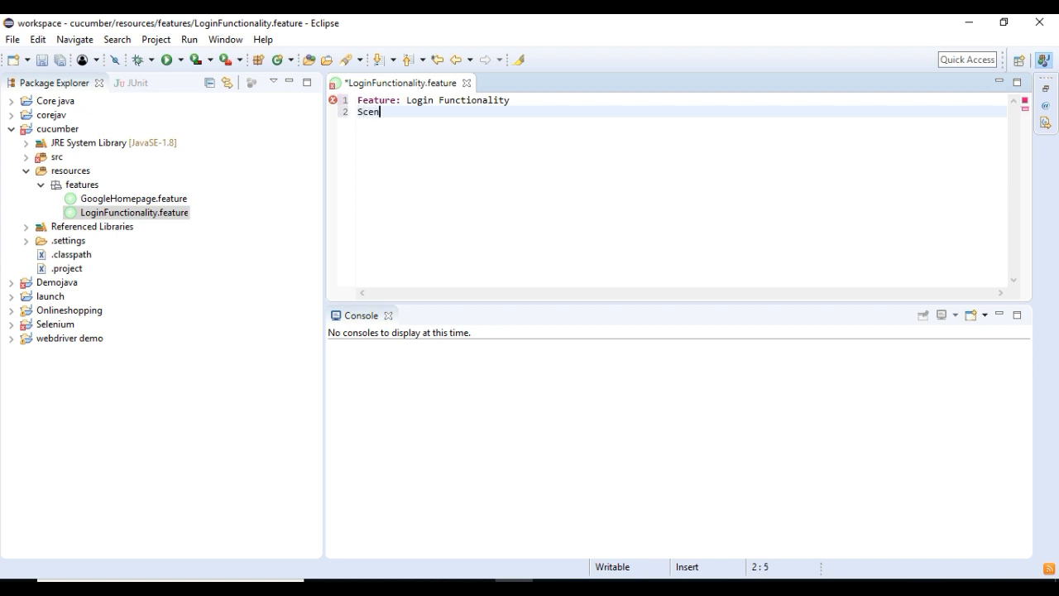
pyautogui.write('ario')
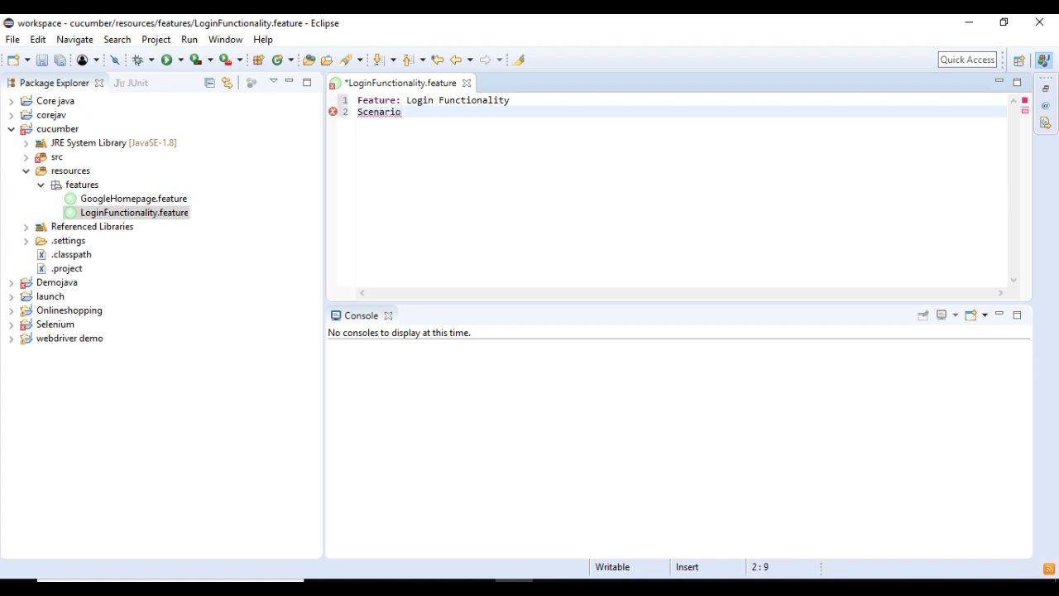
pyautogui.write(': Successful Login with valid us')
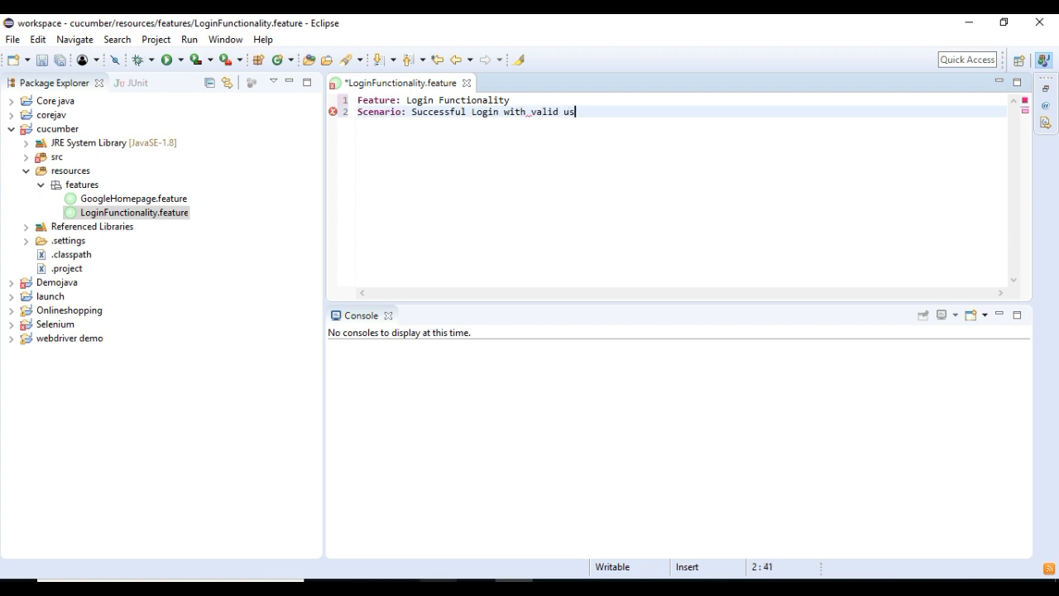
pyautogui.write('ername and passw')
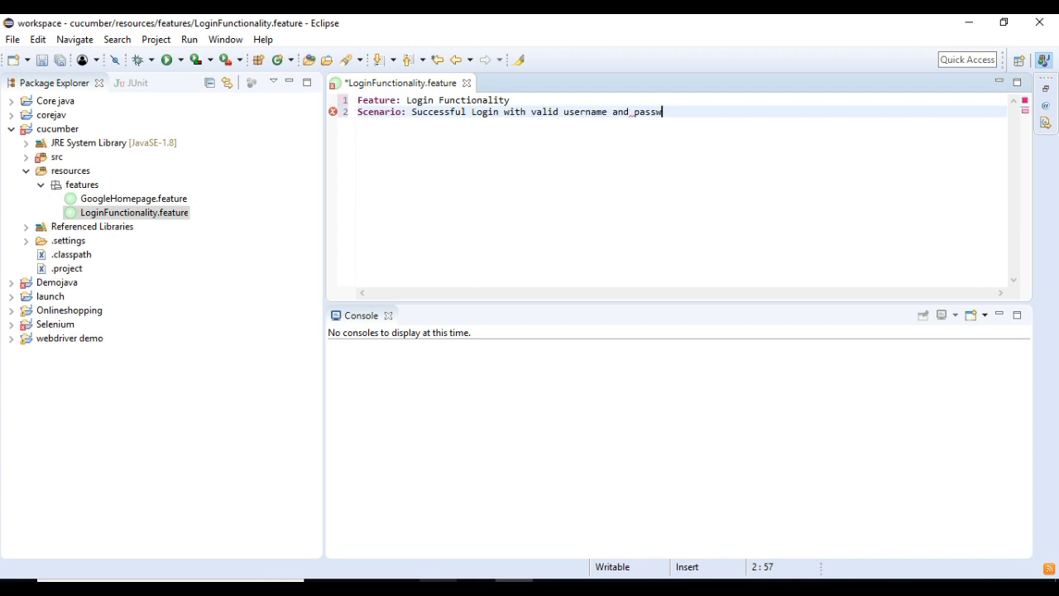
pyautogui.write('ord')
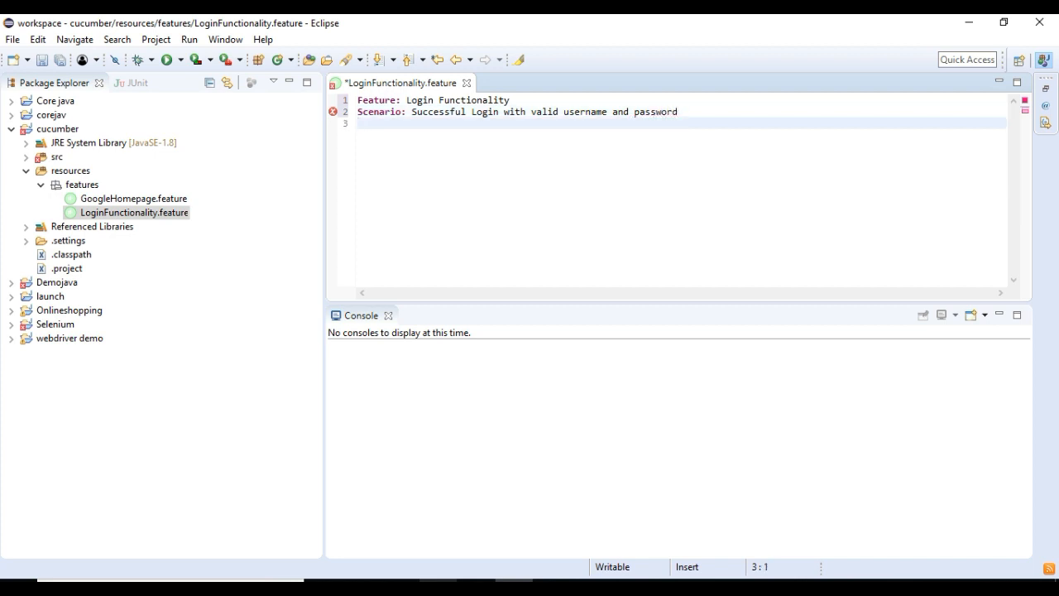
pyautogui.click(357, 122)
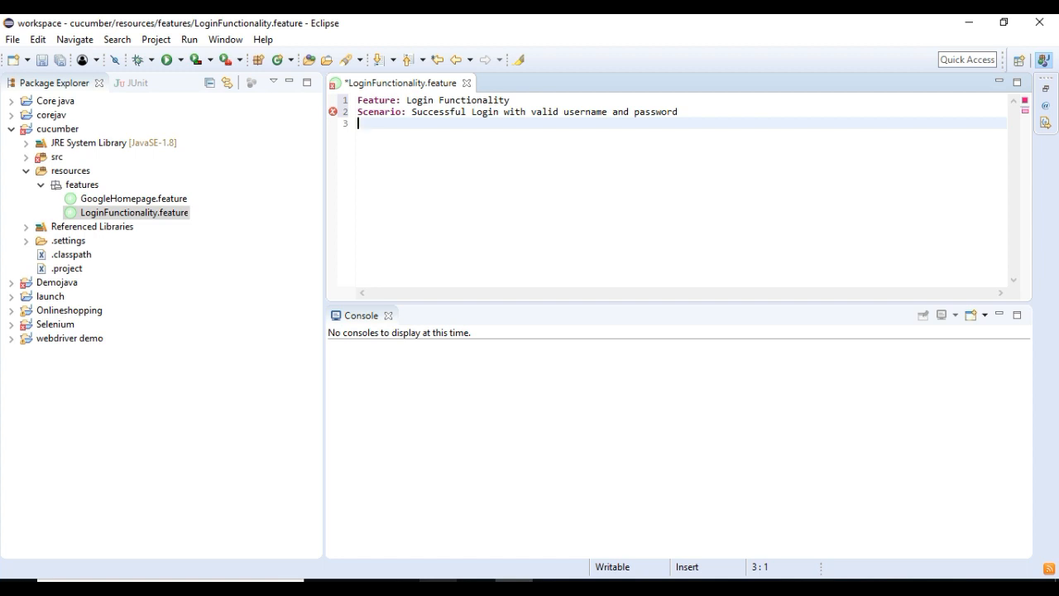
# Write the step 'Given: User is on Login page'.
pyautogui.write('Given')
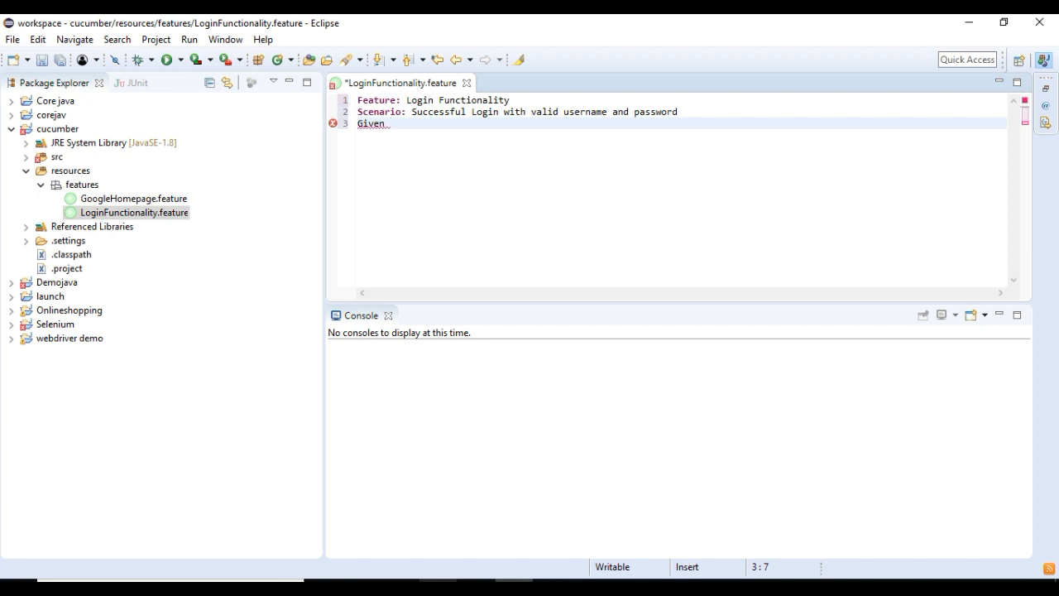
pyautogui.write('User is on Login')
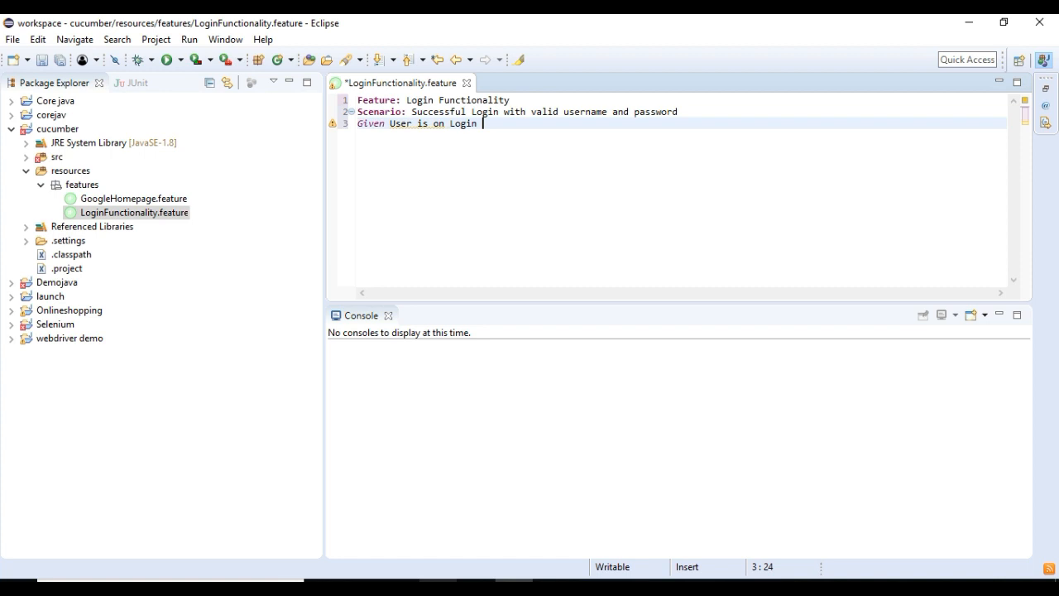
pyautogui.write('page')
pyautogui.write('When')
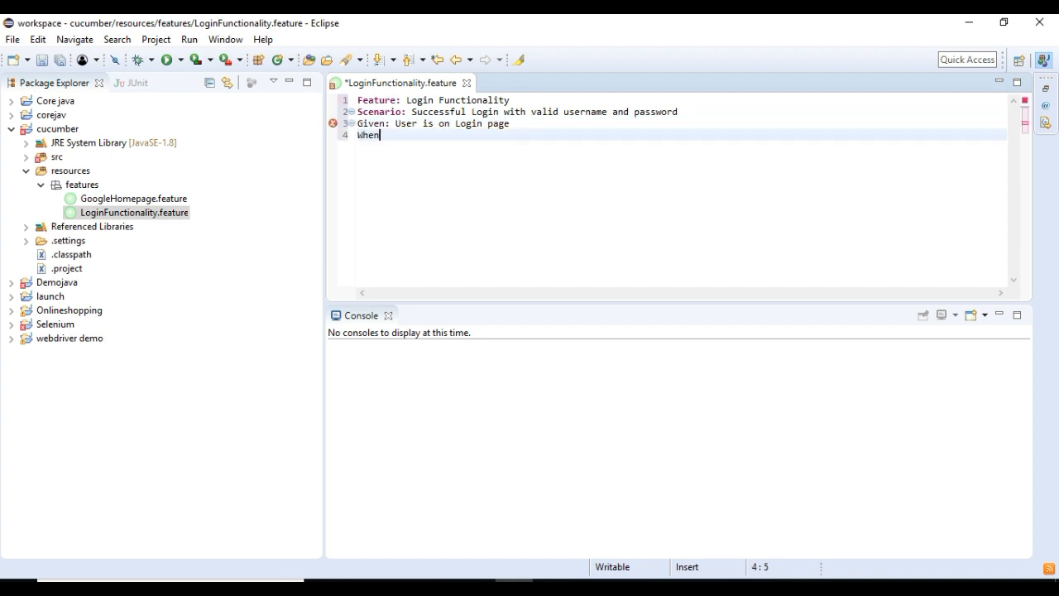
# Write the step 'When: User Enters valid username and password'.
pyautogui.write(':')
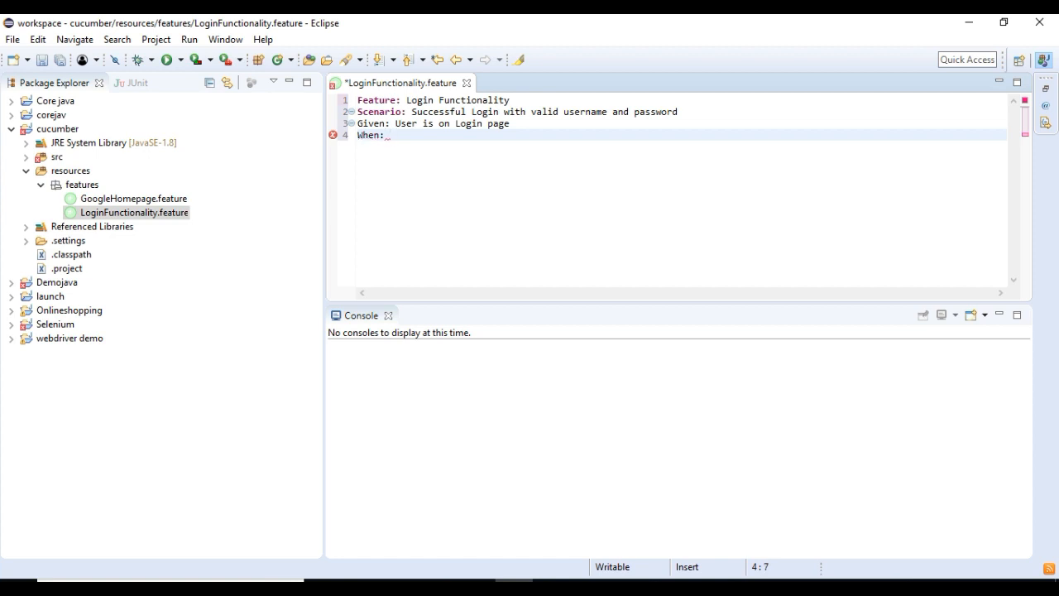
pyautogui.write('User_E')
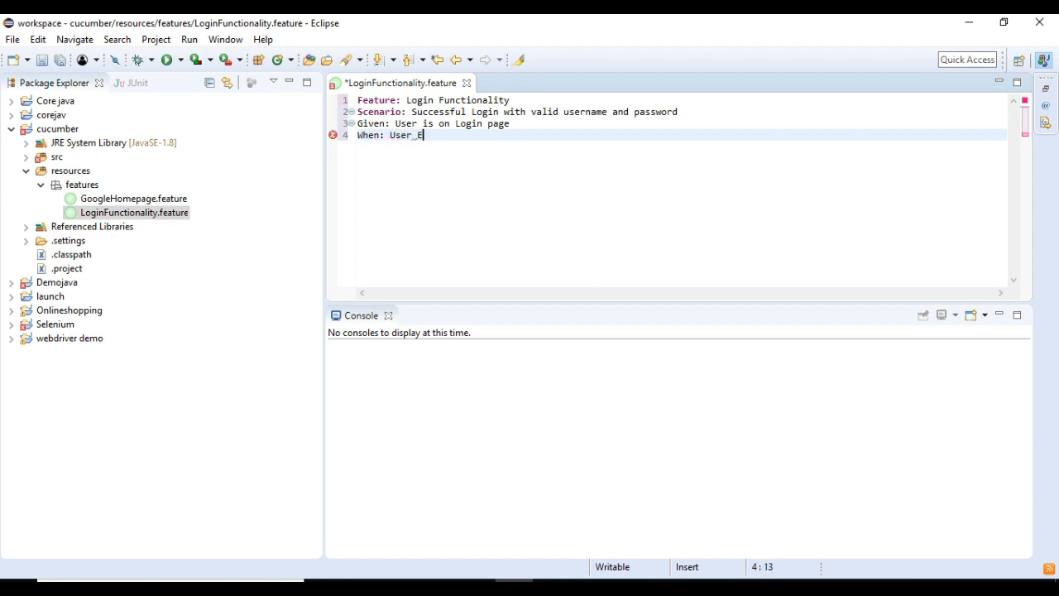
pyautogui.write('nters')
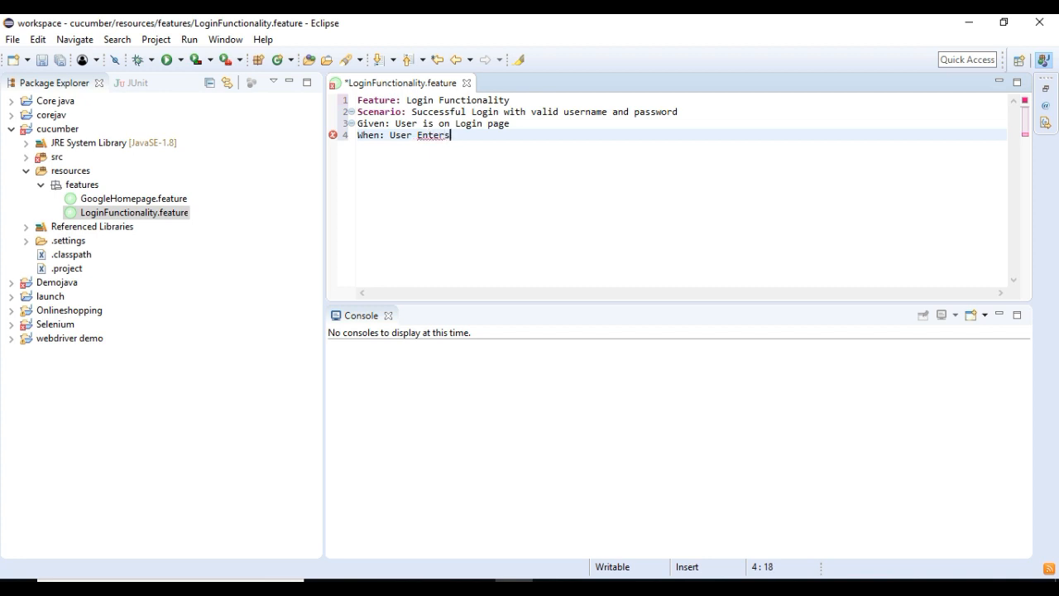
pyautogui.write('_va')
pyautogui.write('And')
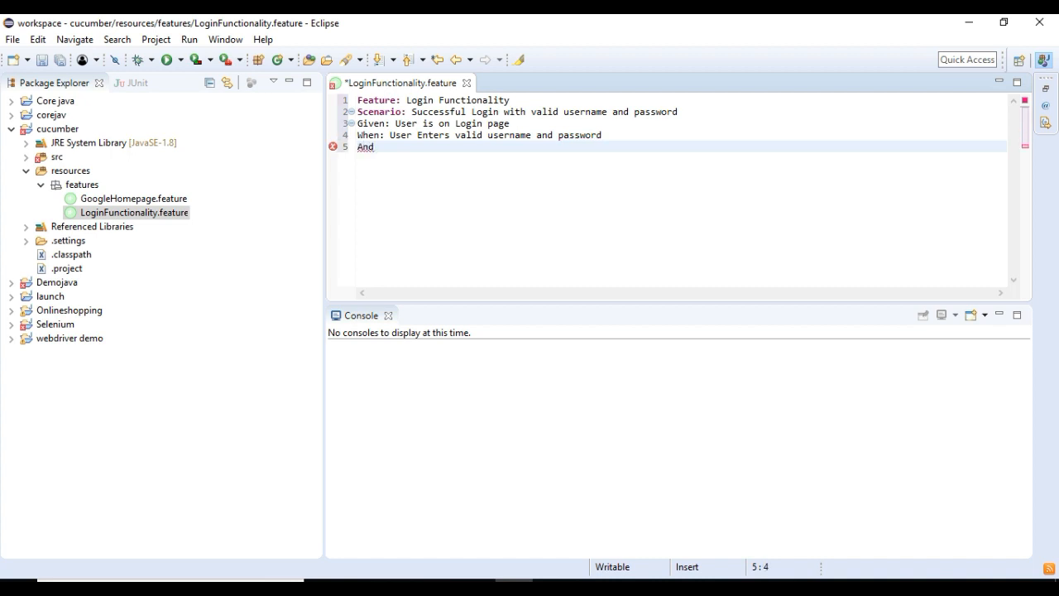
# Write the step 'And: User clicks the Login button'.
pyautogui.write(':')
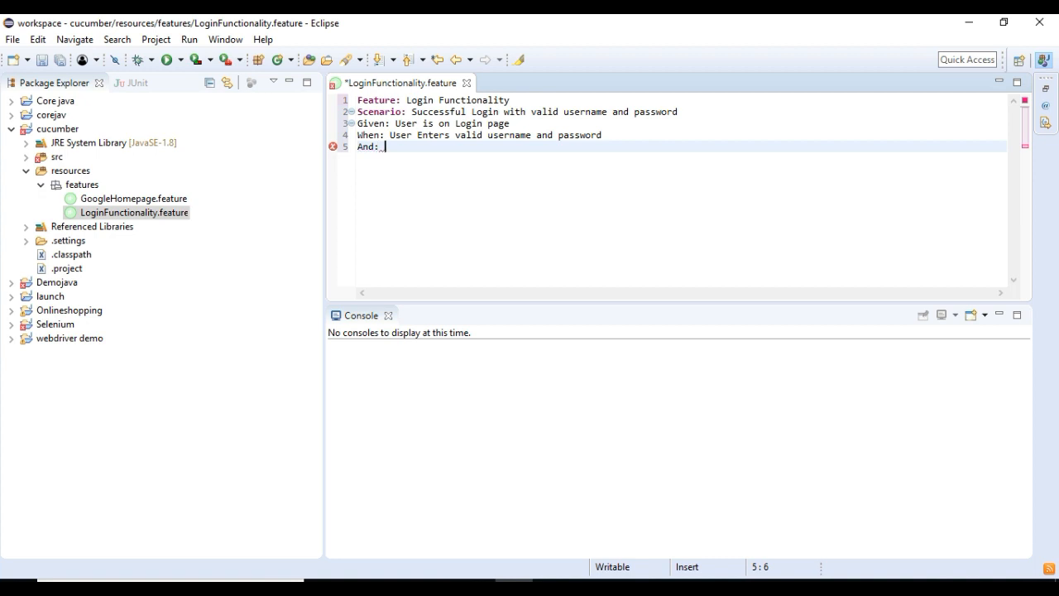
pyautogui.write('User clicks the')
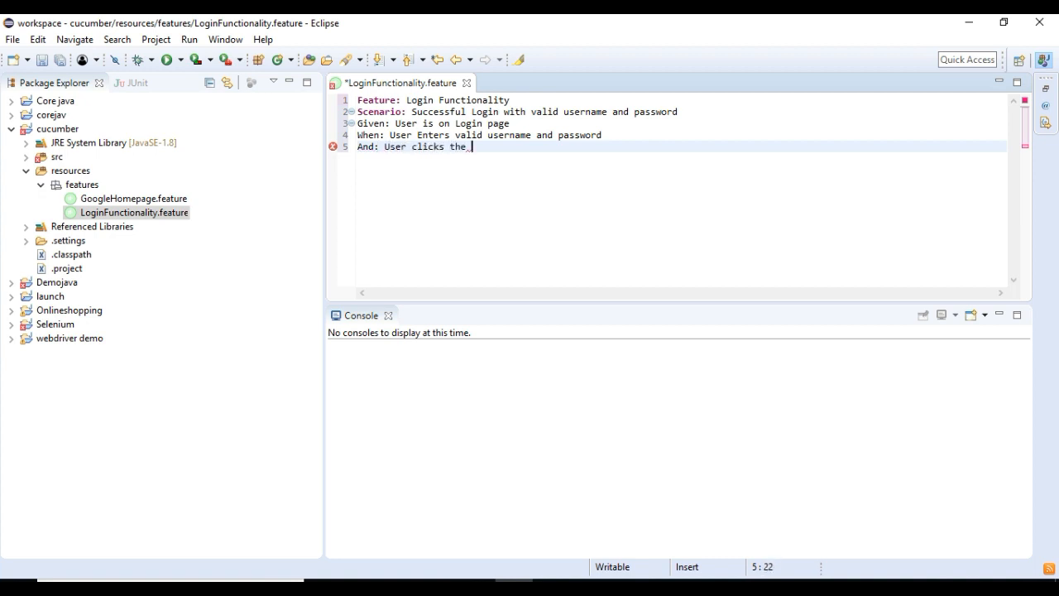
pyautogui.write('Login button')
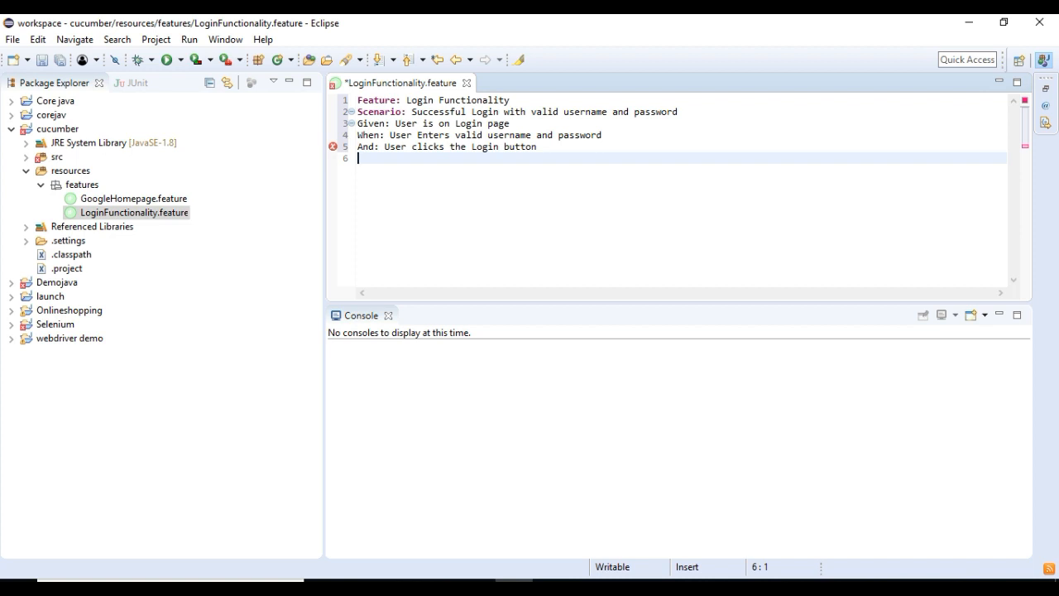
# Write the step 'Then: Login is Successful'.
pyautogui.write('Then')
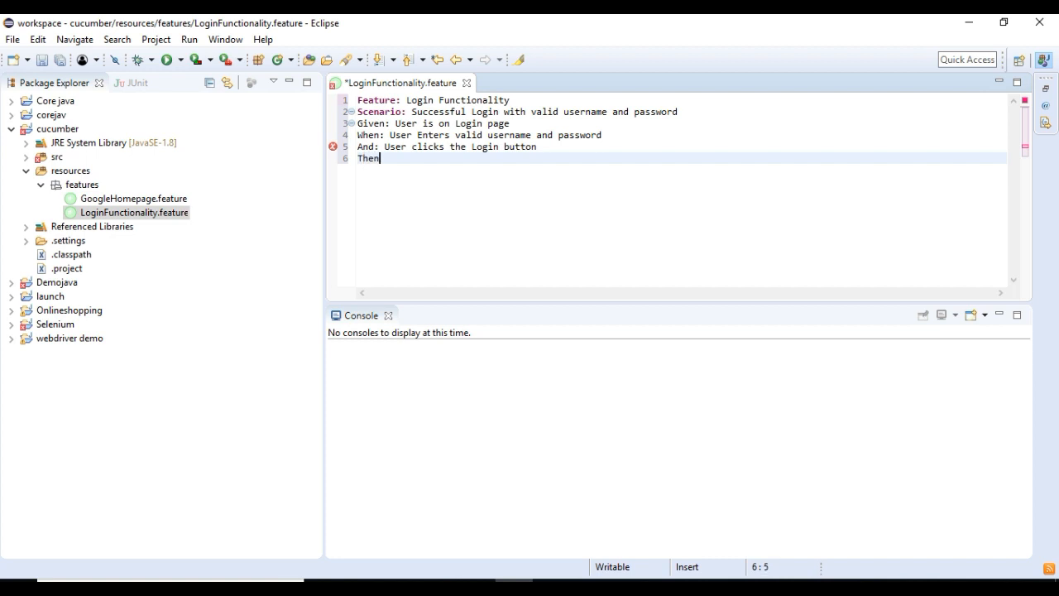
pyautogui.write(':')
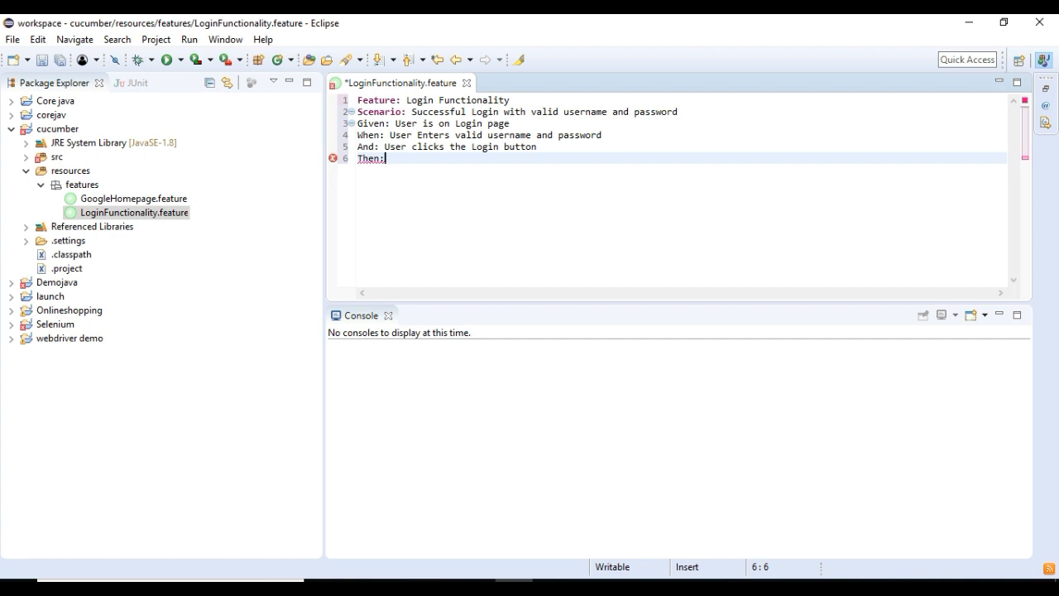
pyautogui.write('Login is')
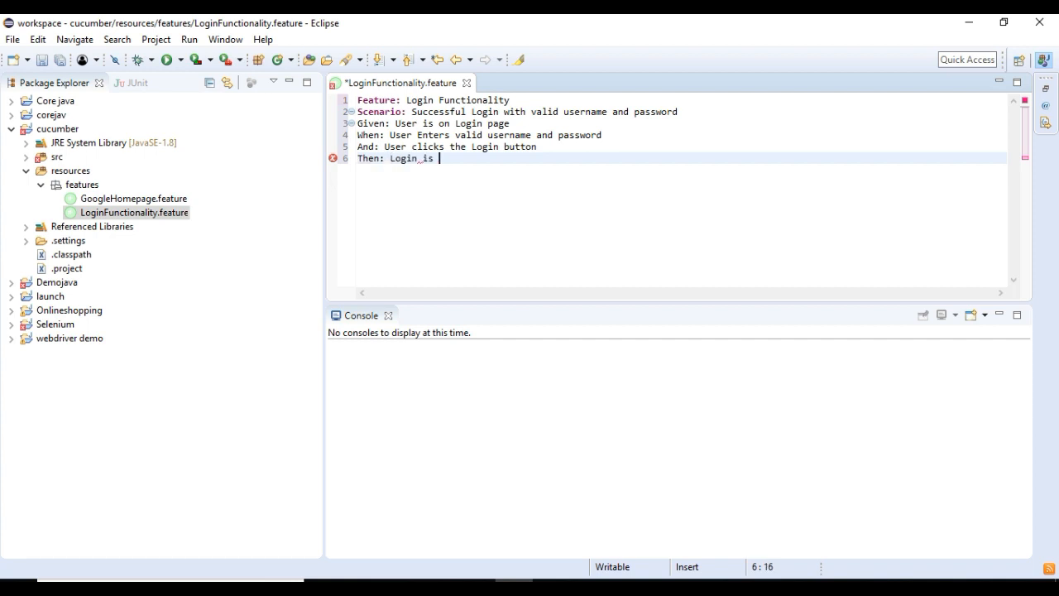
pyautogui.write('Success')
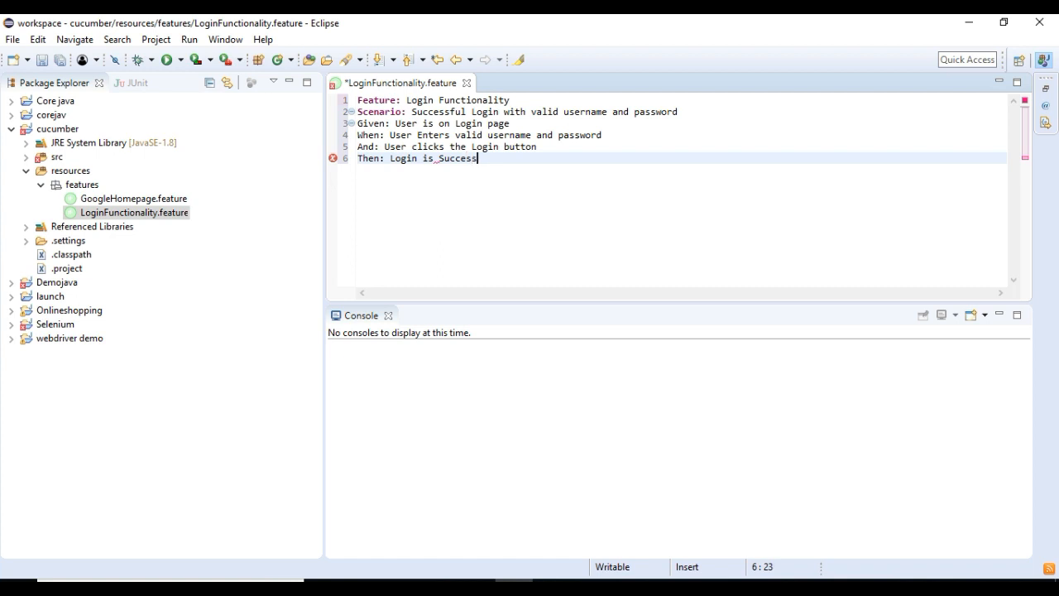
pyautogui.write('ful')
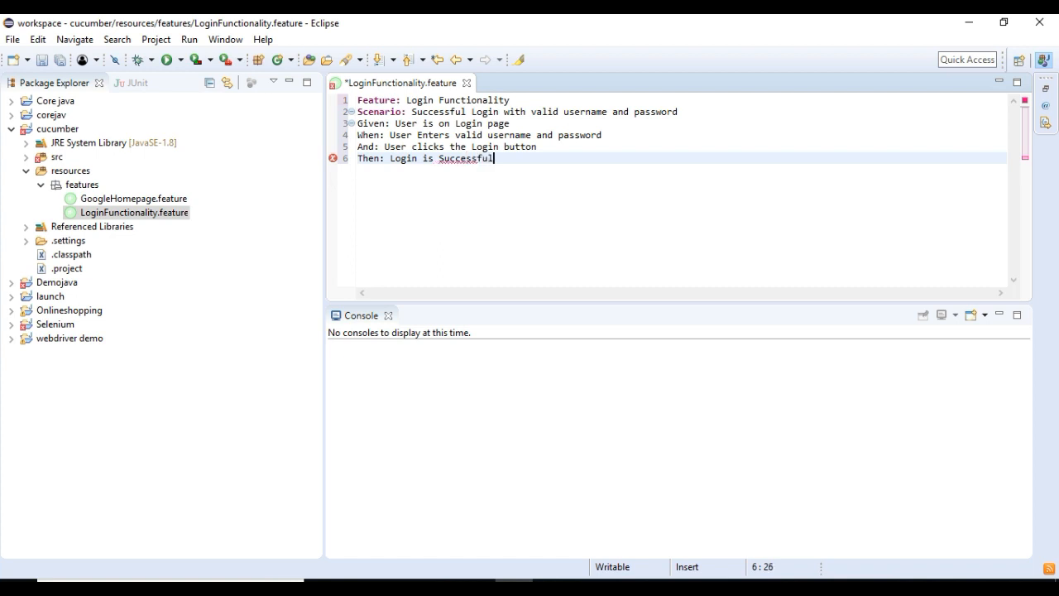